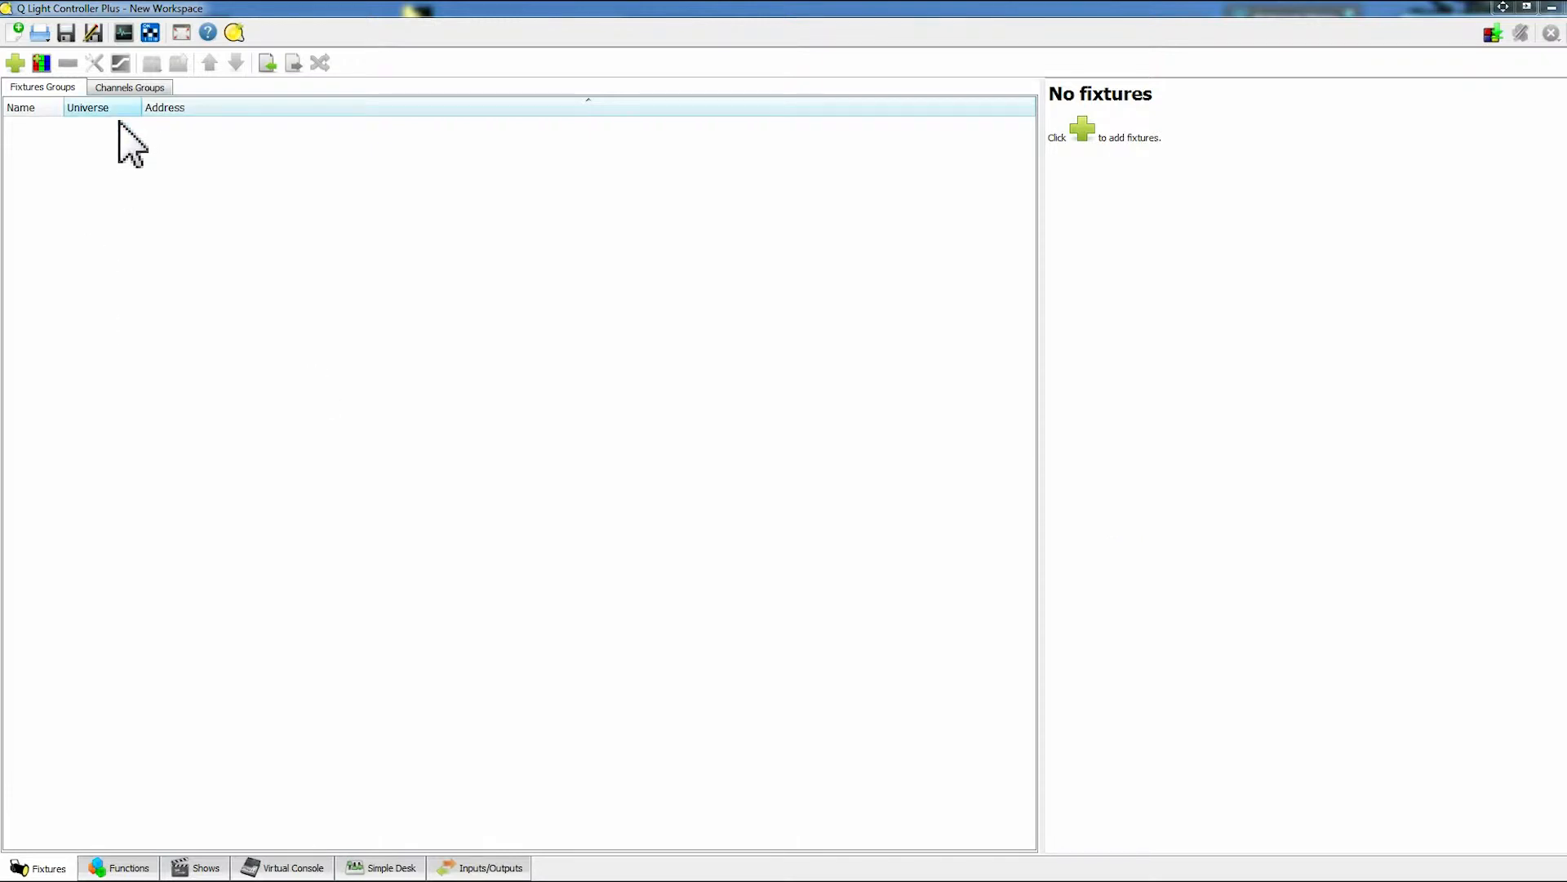
pyautogui.moveTo(525, 264)
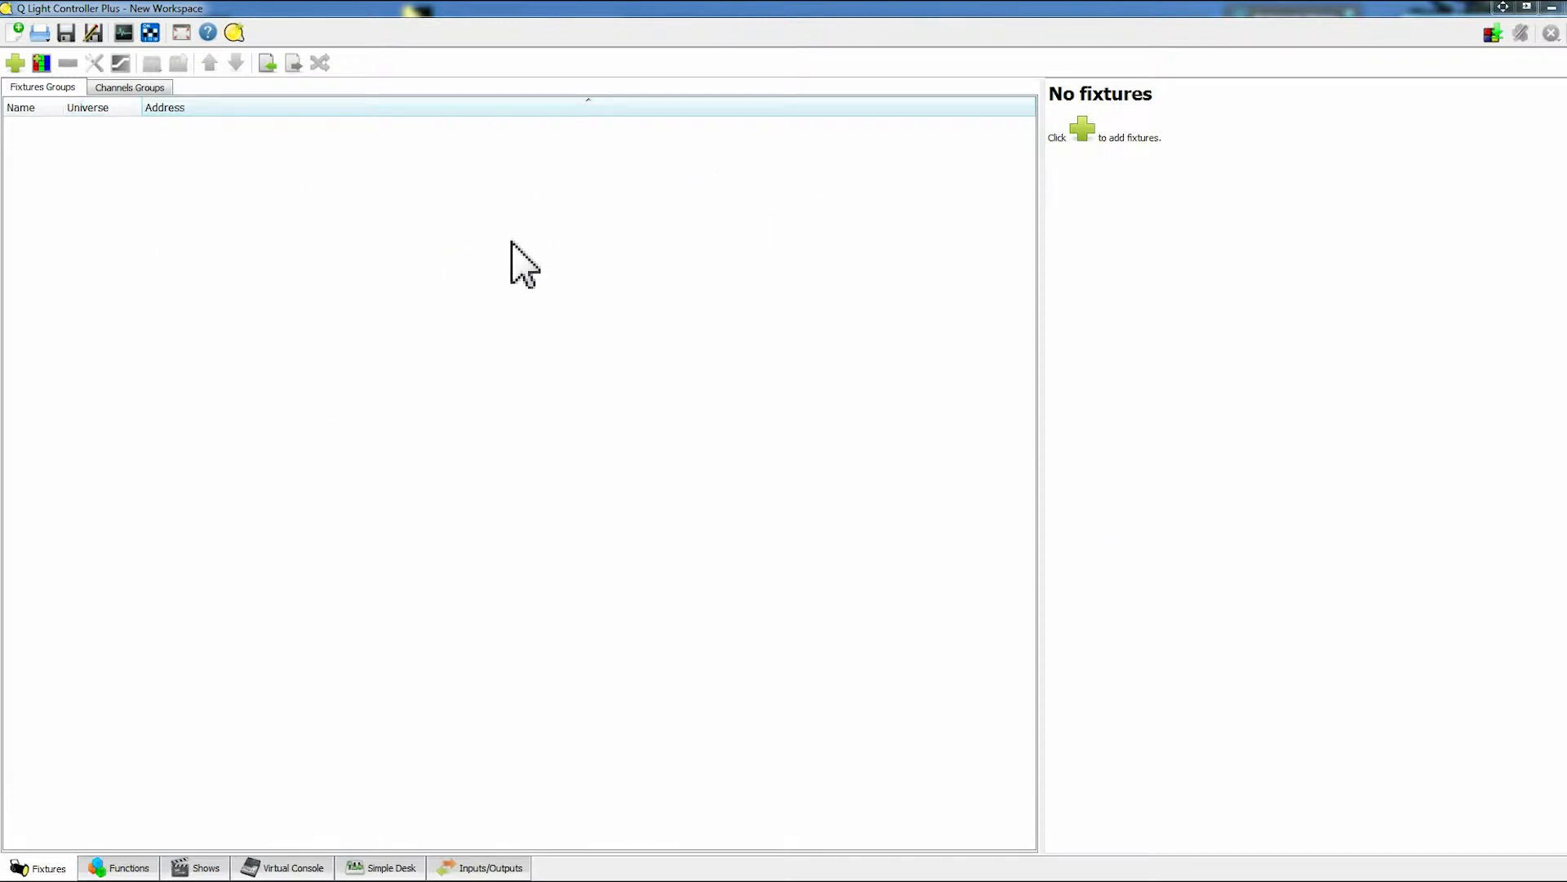
pyautogui.moveTo(348, 244)
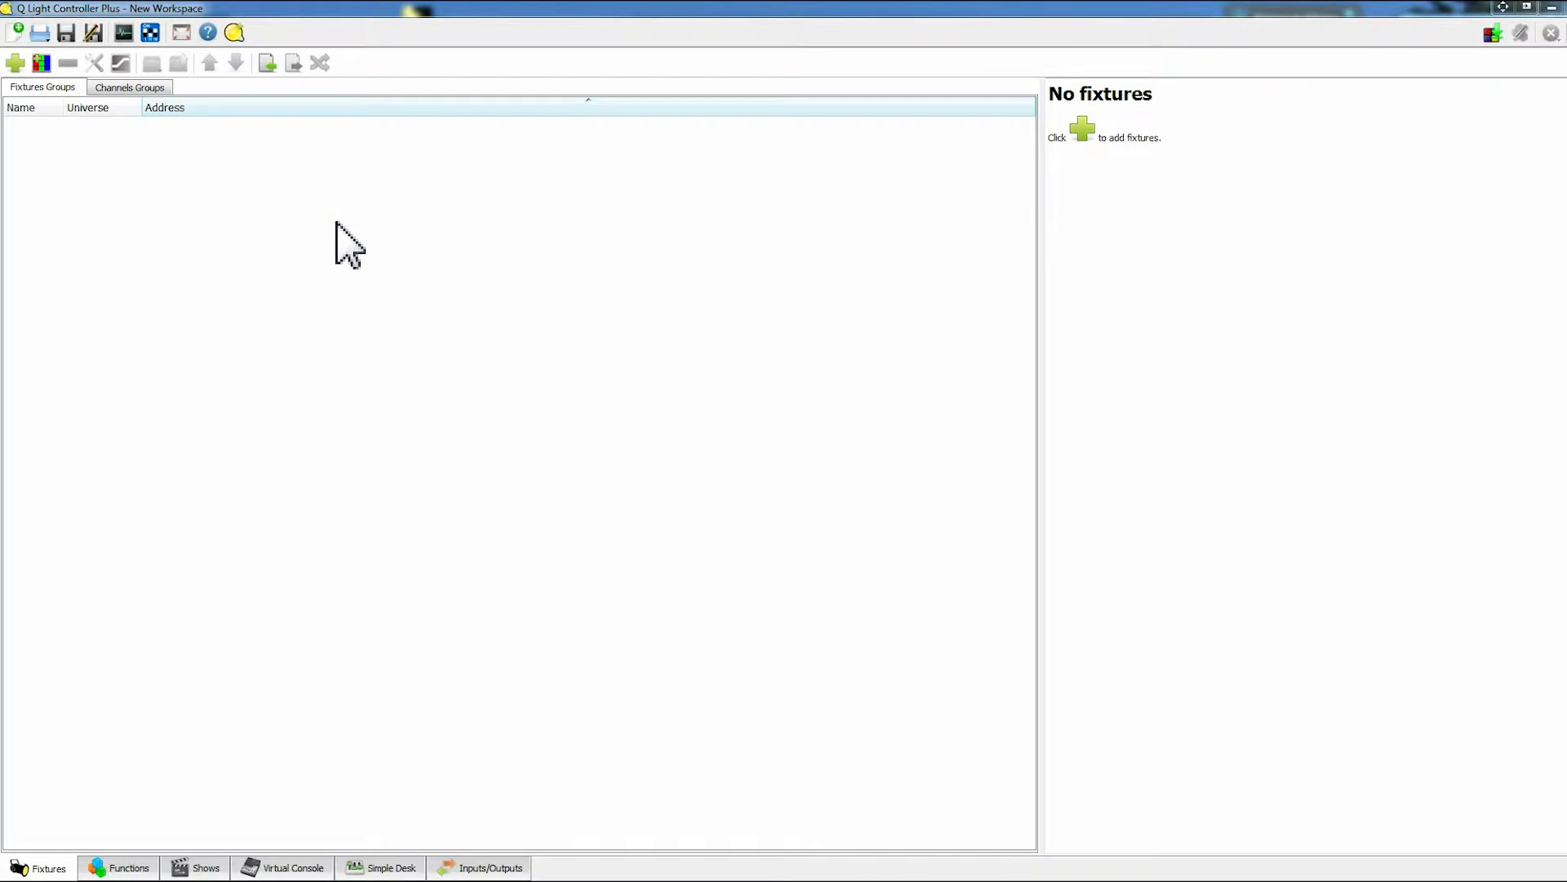
pyautogui.moveTo(615, 483)
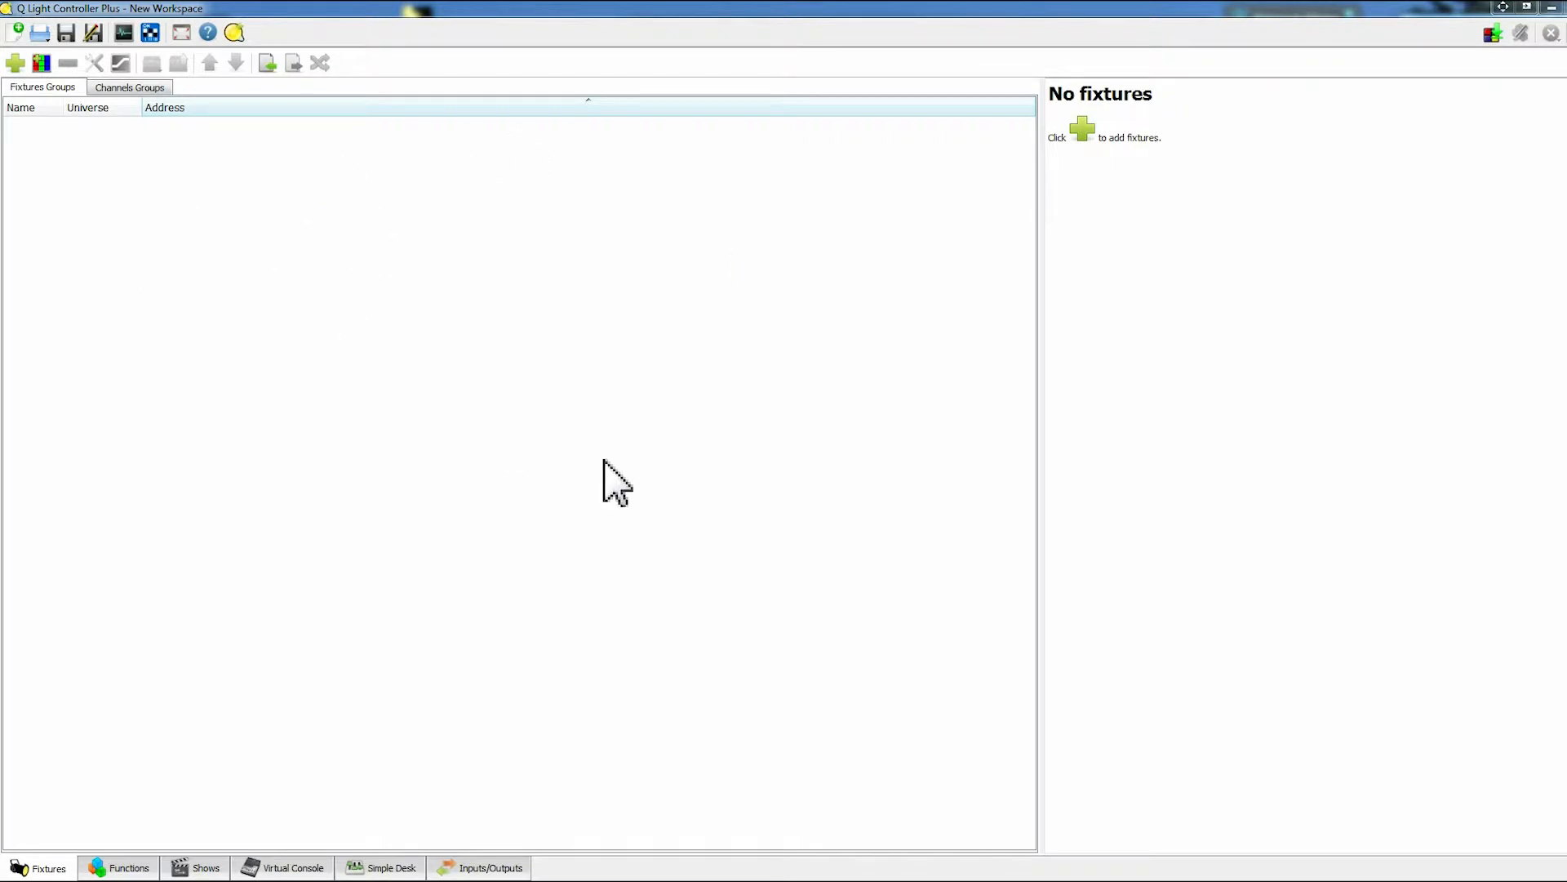
pyautogui.moveTo(520, 818)
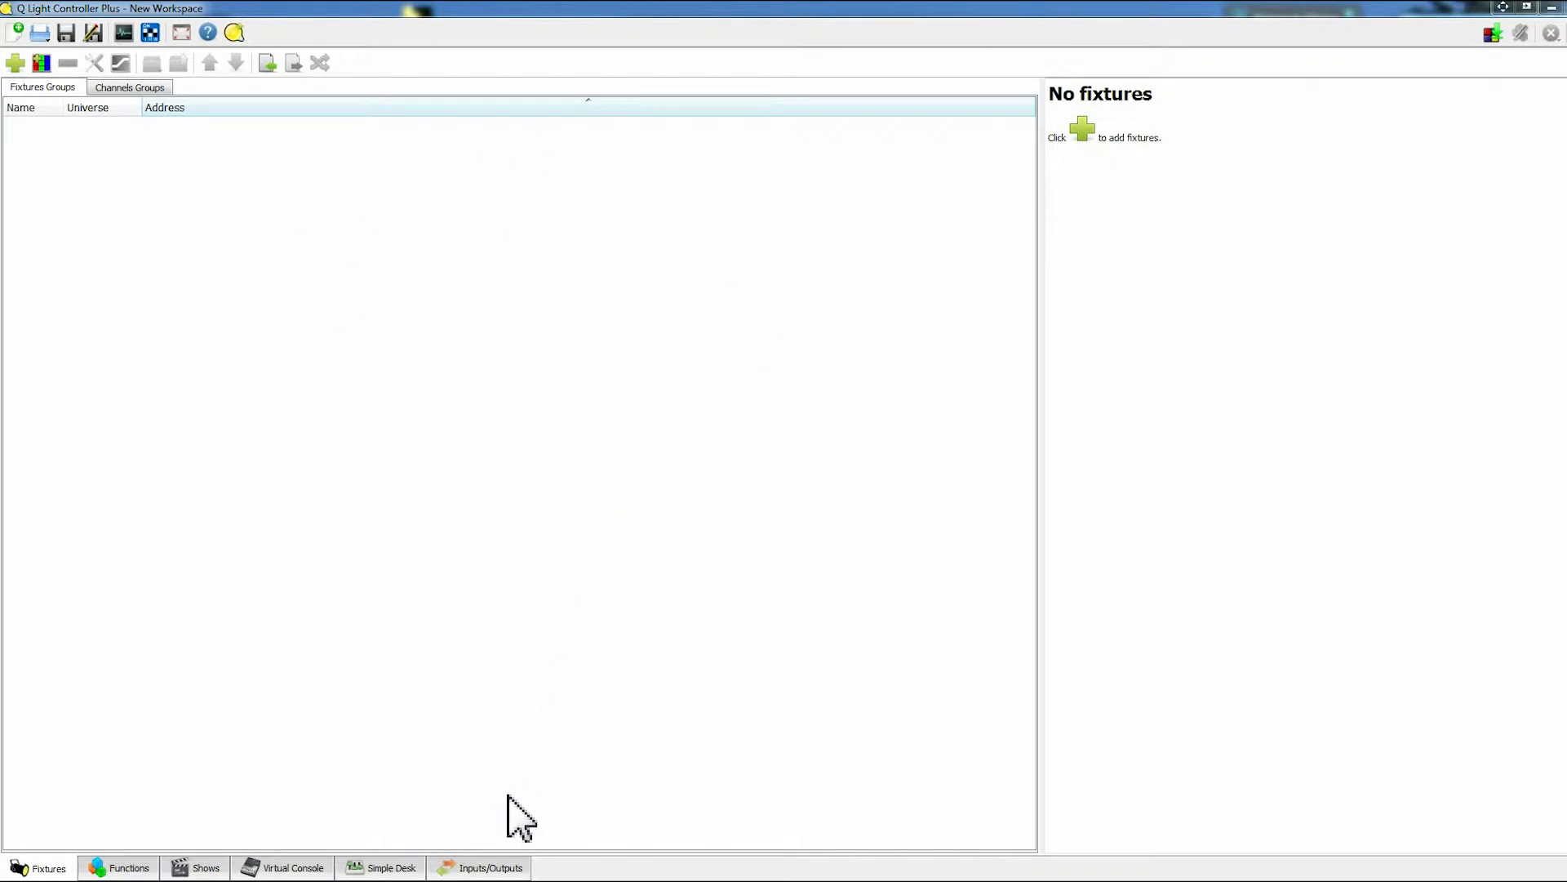
# Patch Universe 1 to ArtNet output at 169.254.233.193 and return to the fixture list.
pyautogui.click(490, 867)
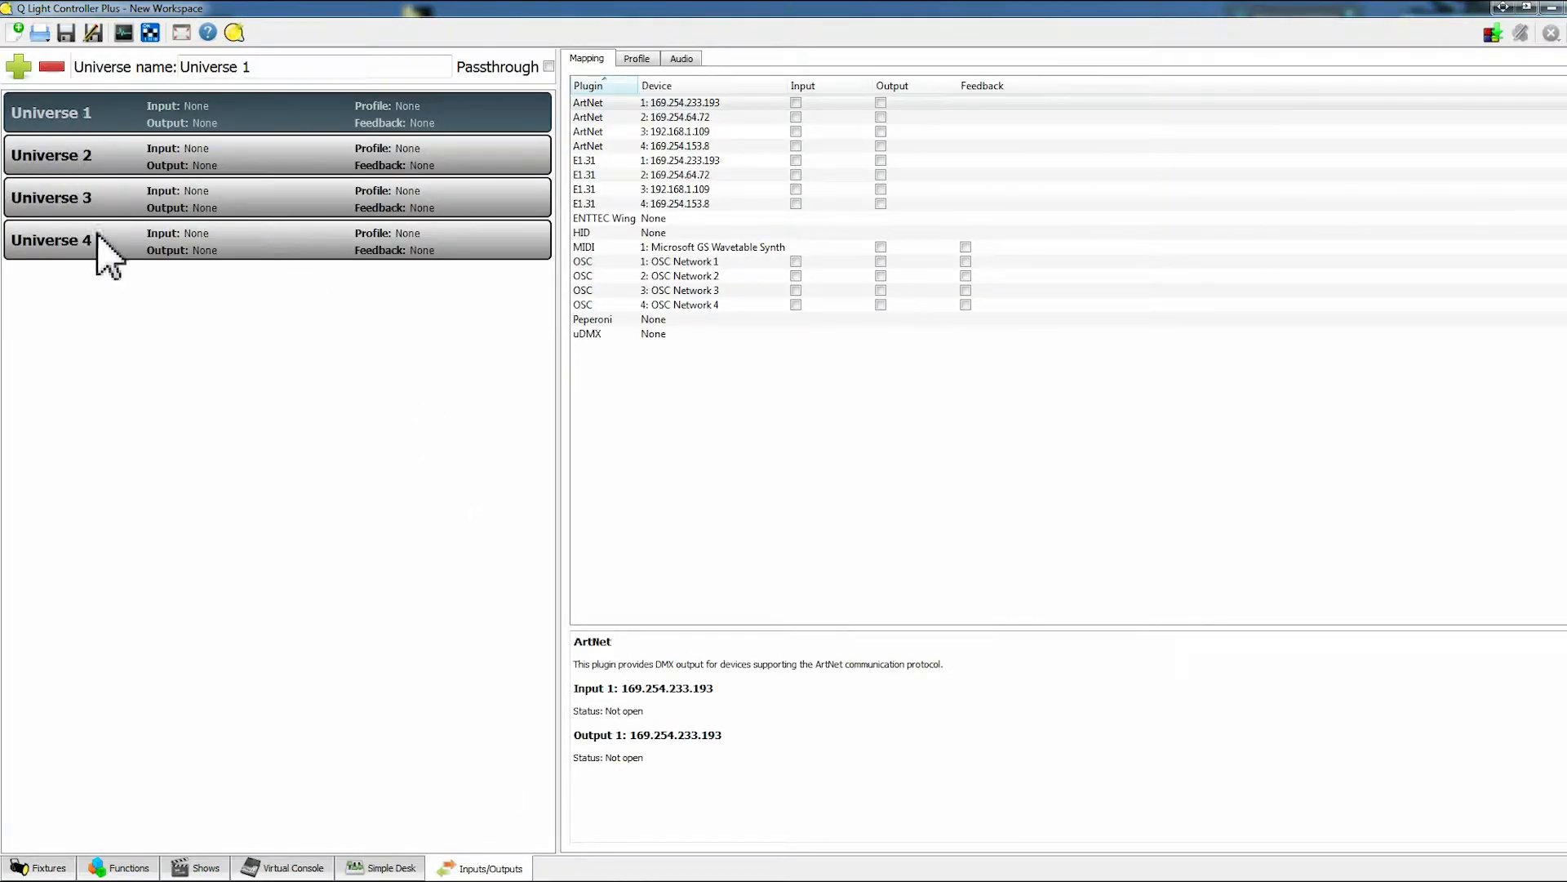
pyautogui.moveTo(118, 318)
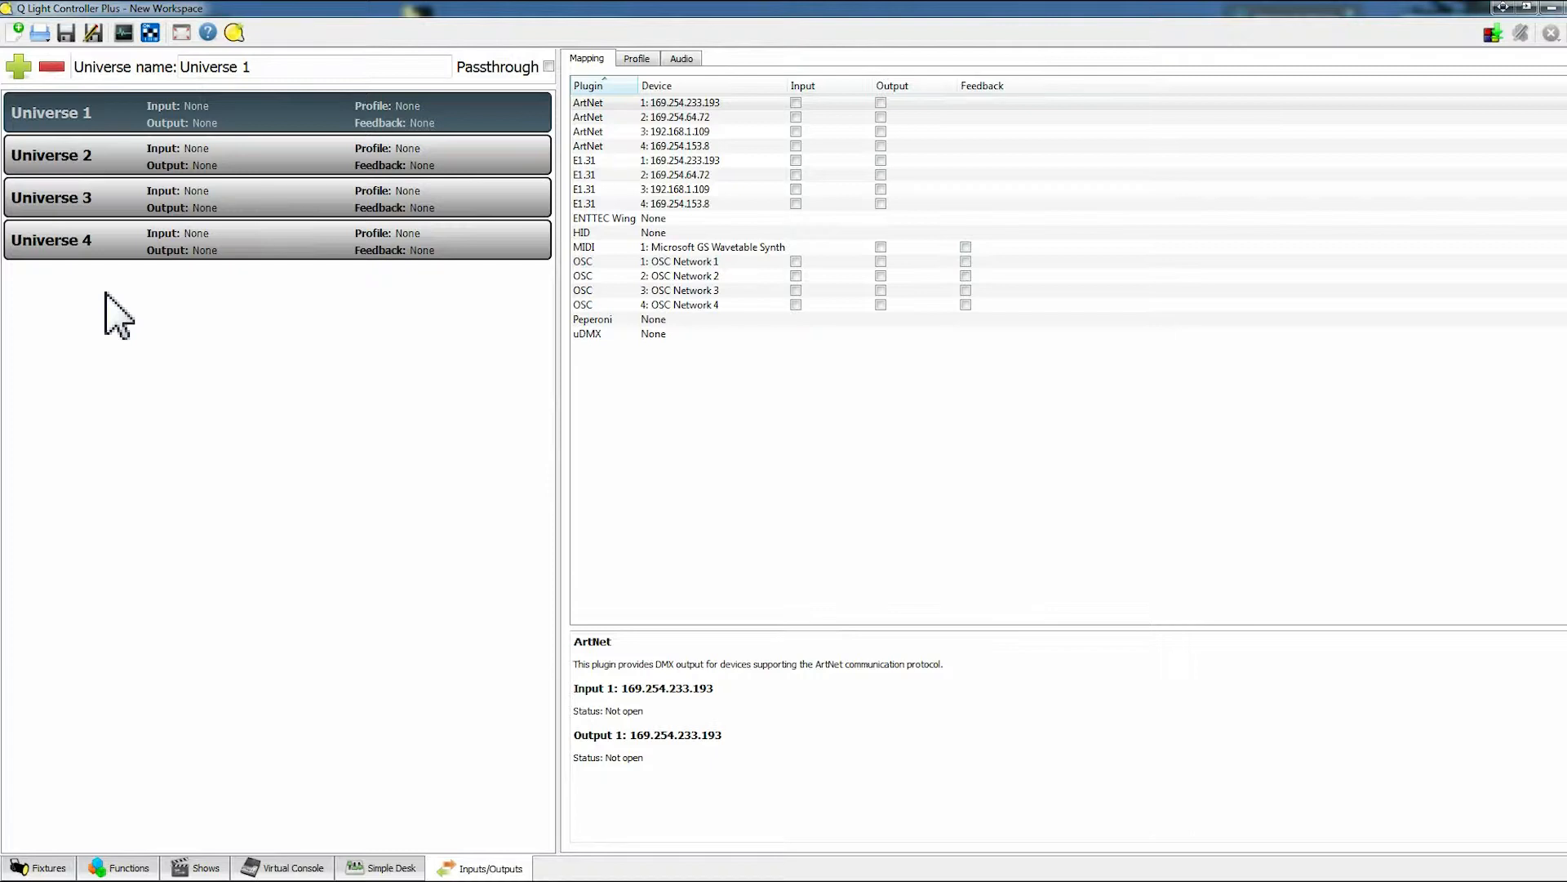
pyautogui.moveTo(283, 285)
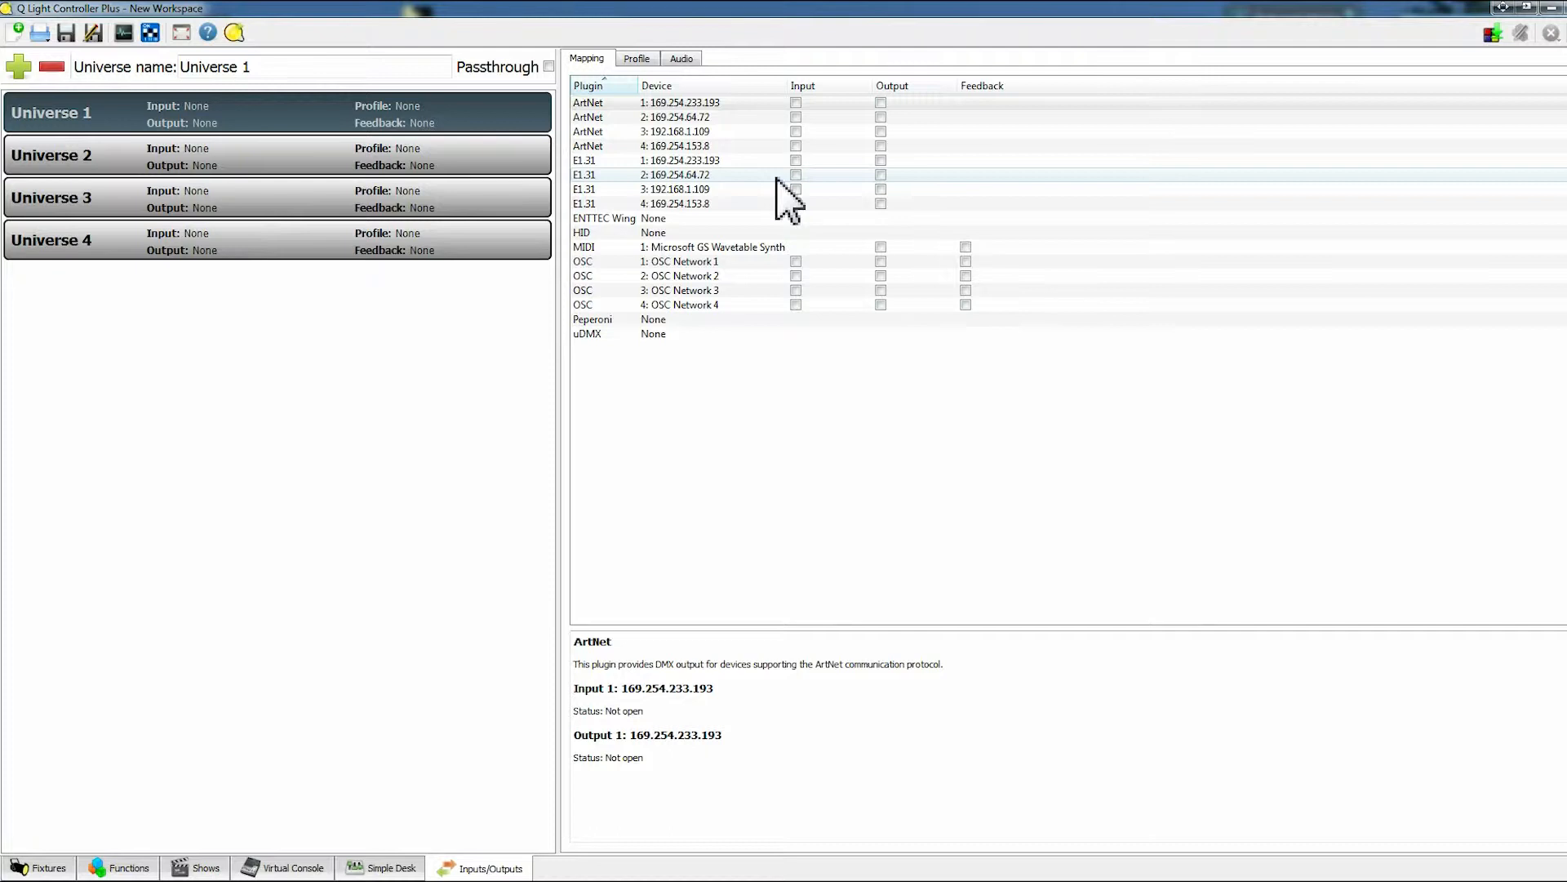
pyautogui.moveTo(775, 215)
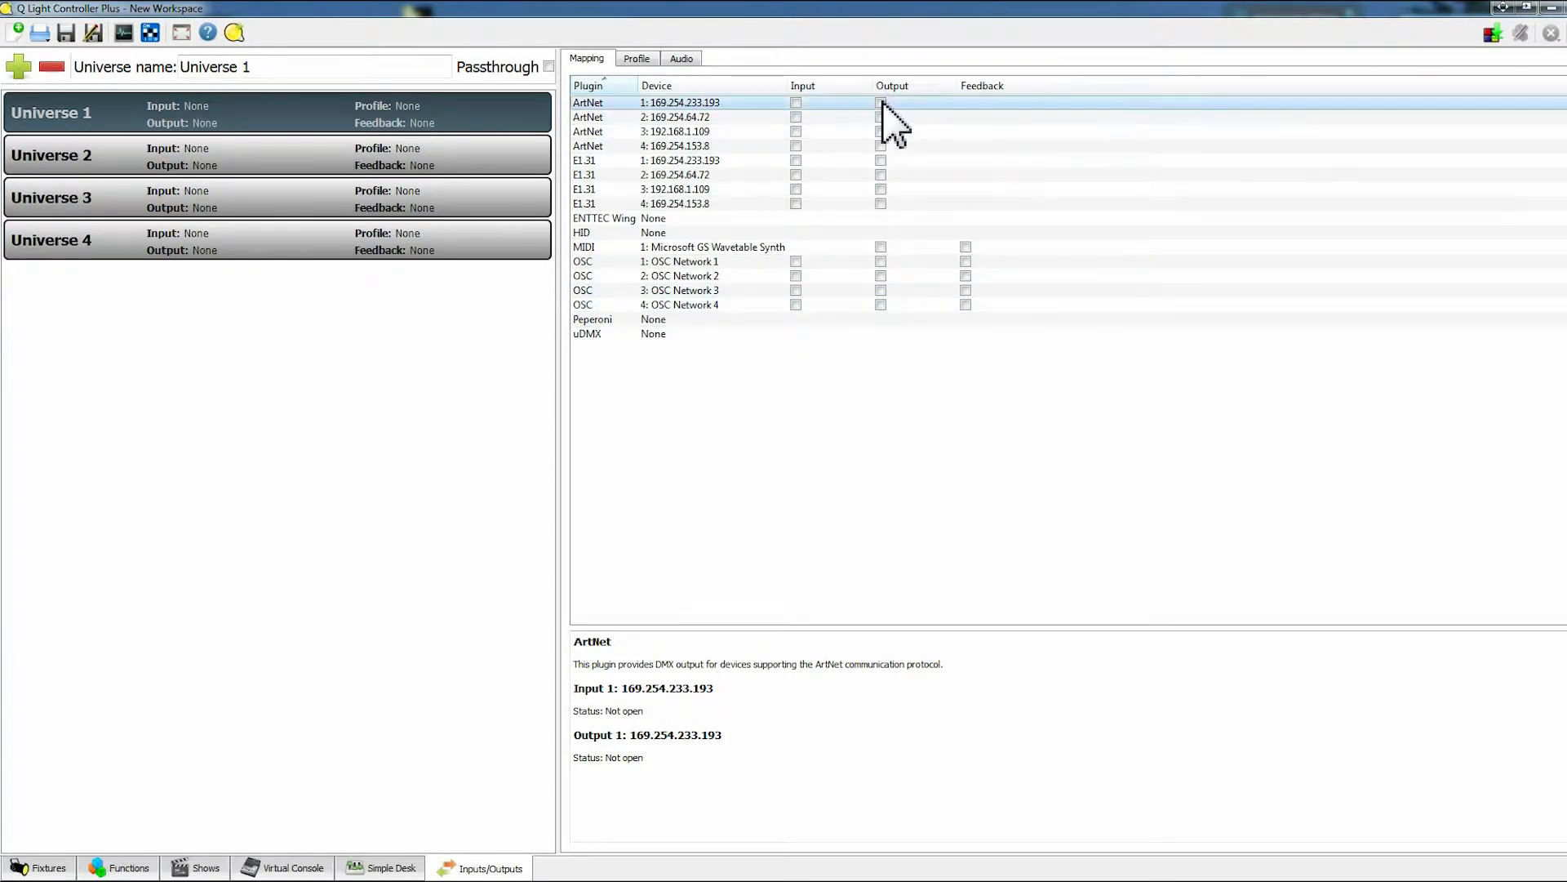
pyautogui.click(880, 102)
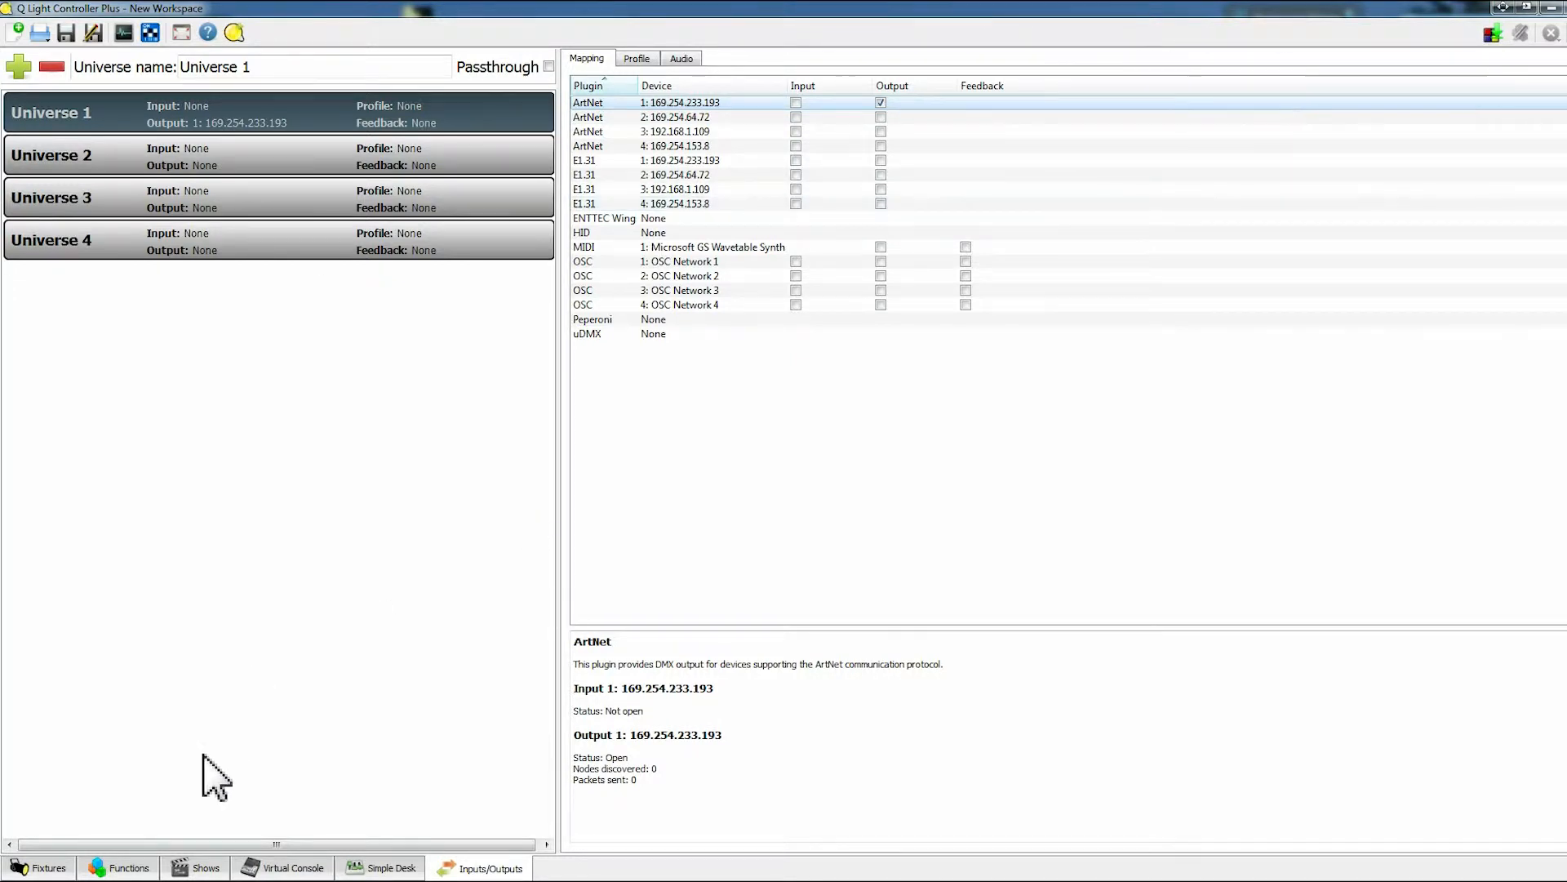
pyautogui.moveTo(588, 645)
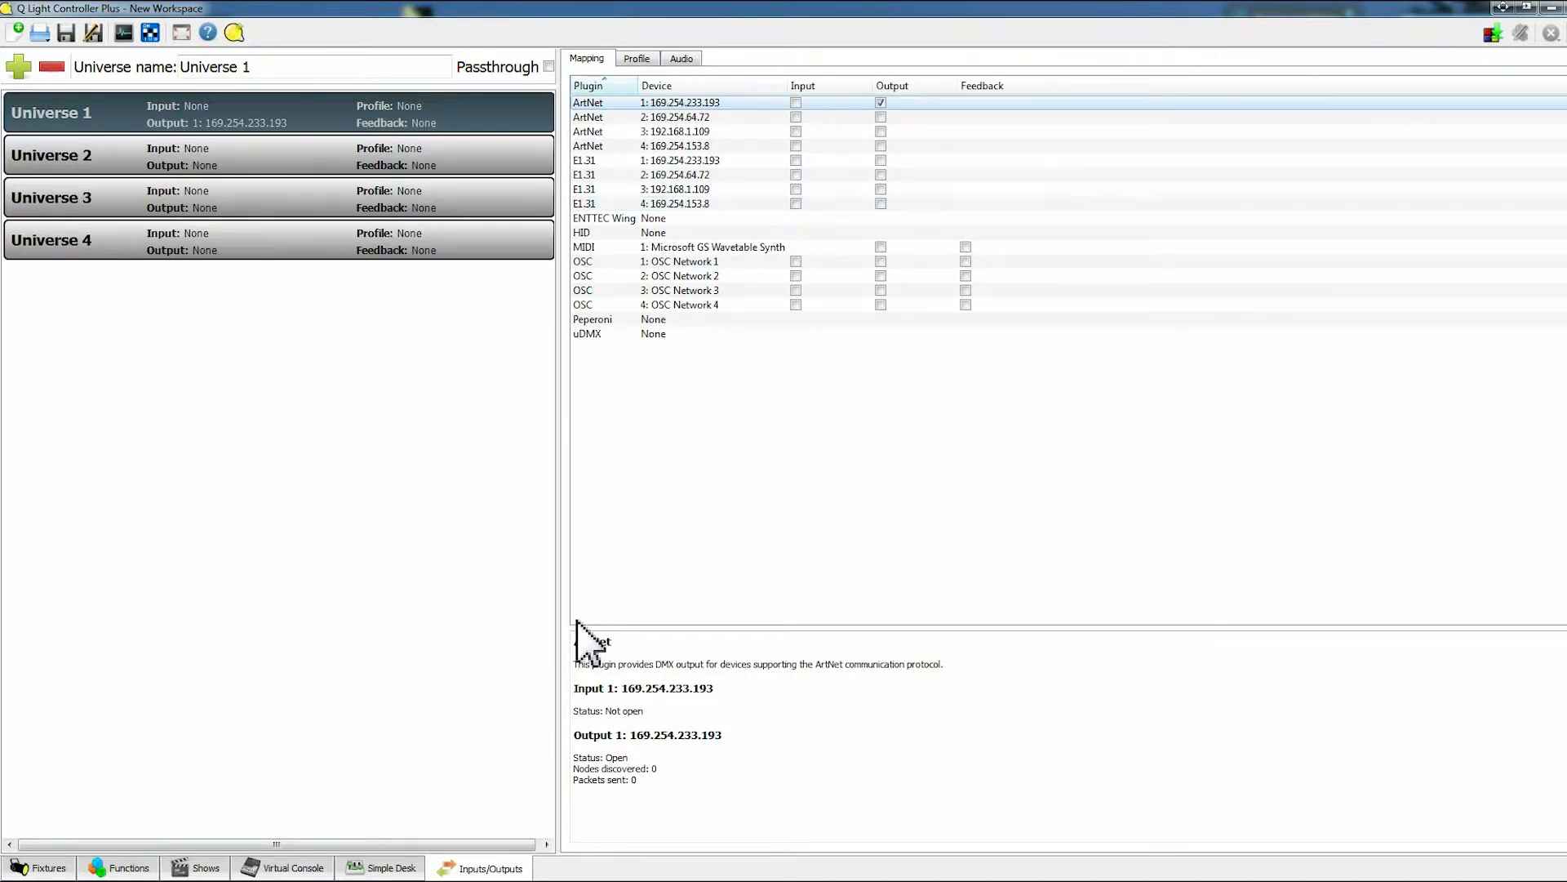
pyautogui.click(38, 867)
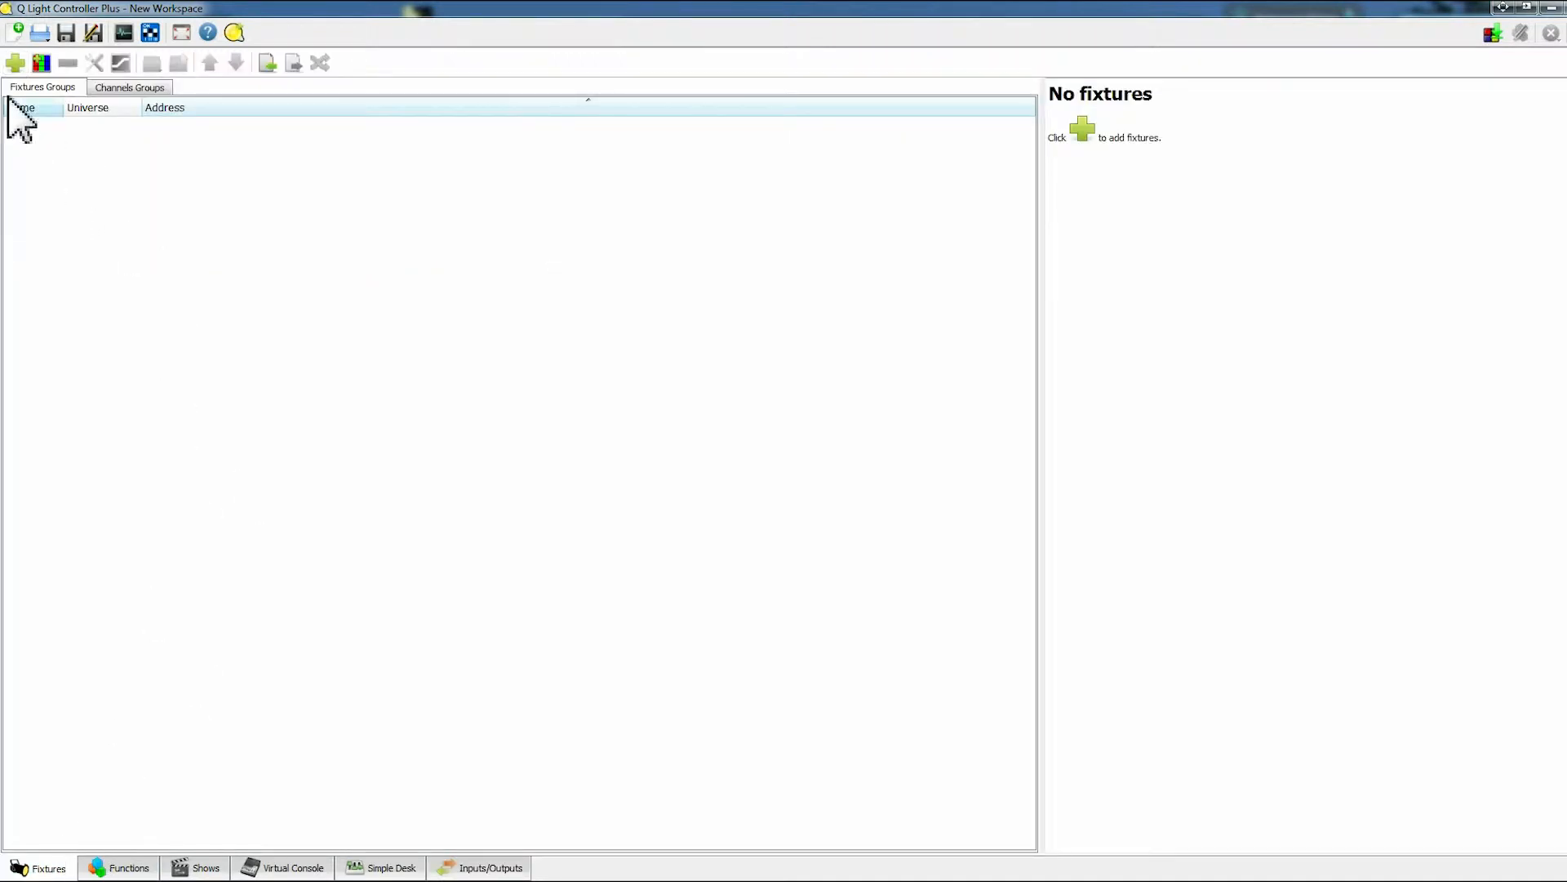
# Start a Generic fixture named Dimmers on Universe 1, address 1, and open the DIP-switch helper.
pyautogui.click(15, 62)
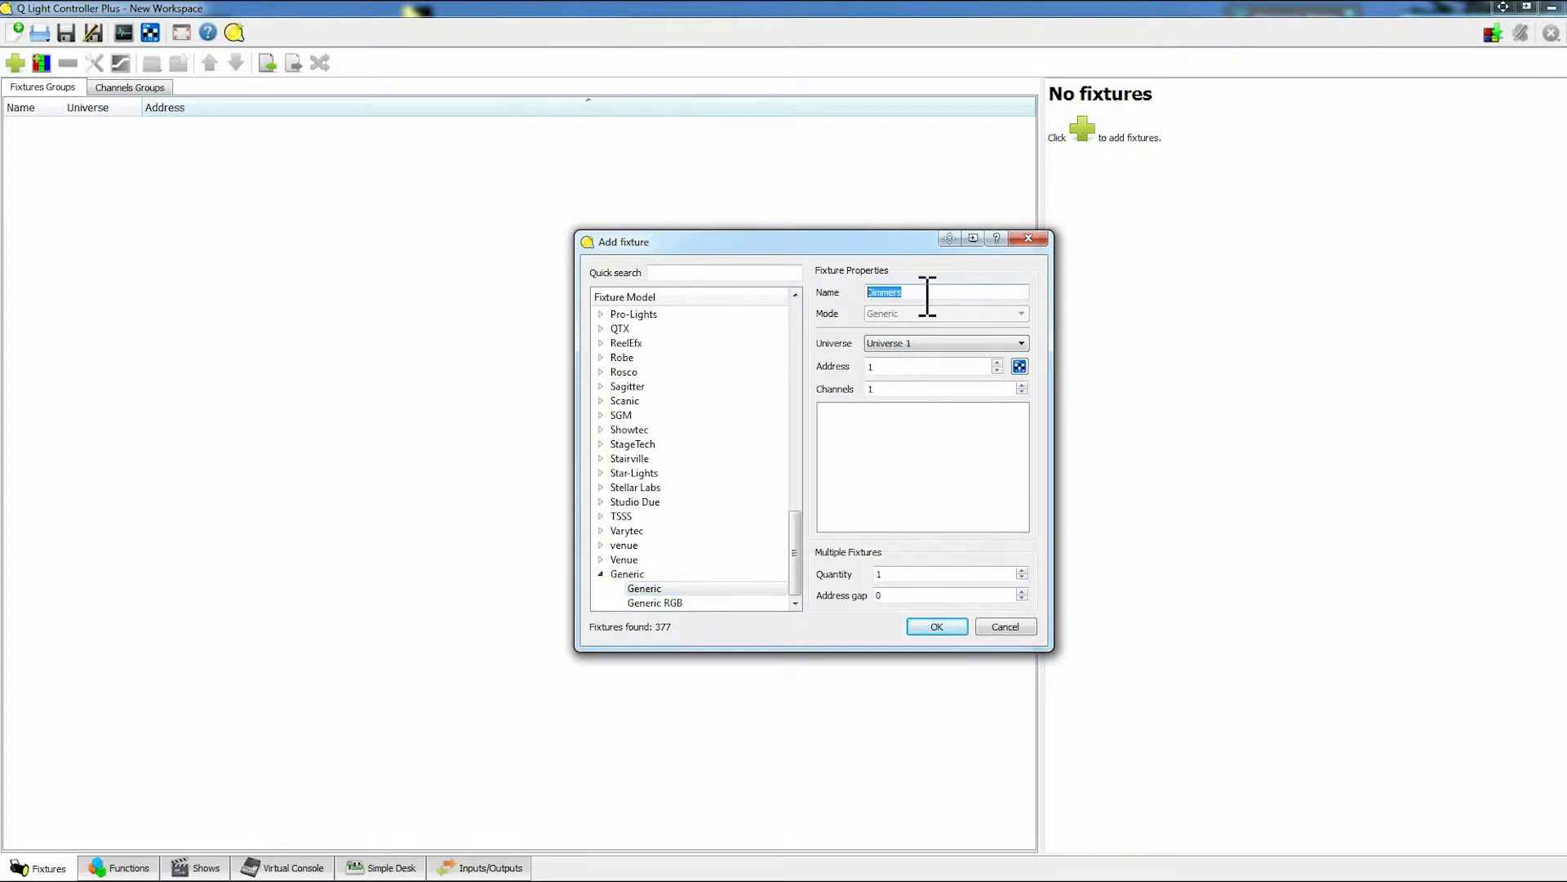
pyautogui.moveTo(934, 329)
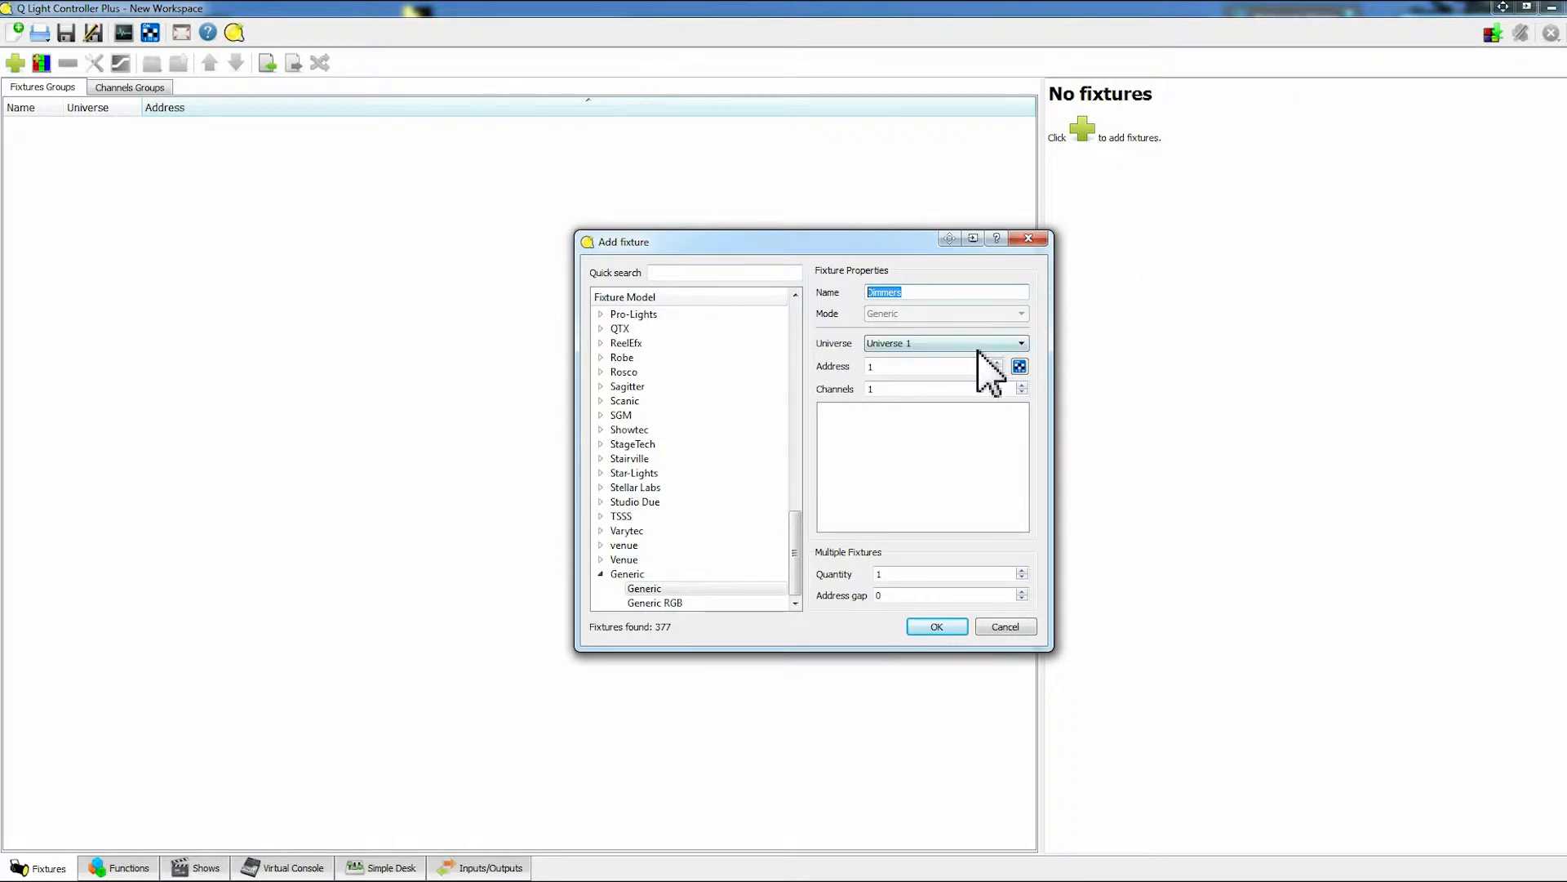
pyautogui.moveTo(920, 365)
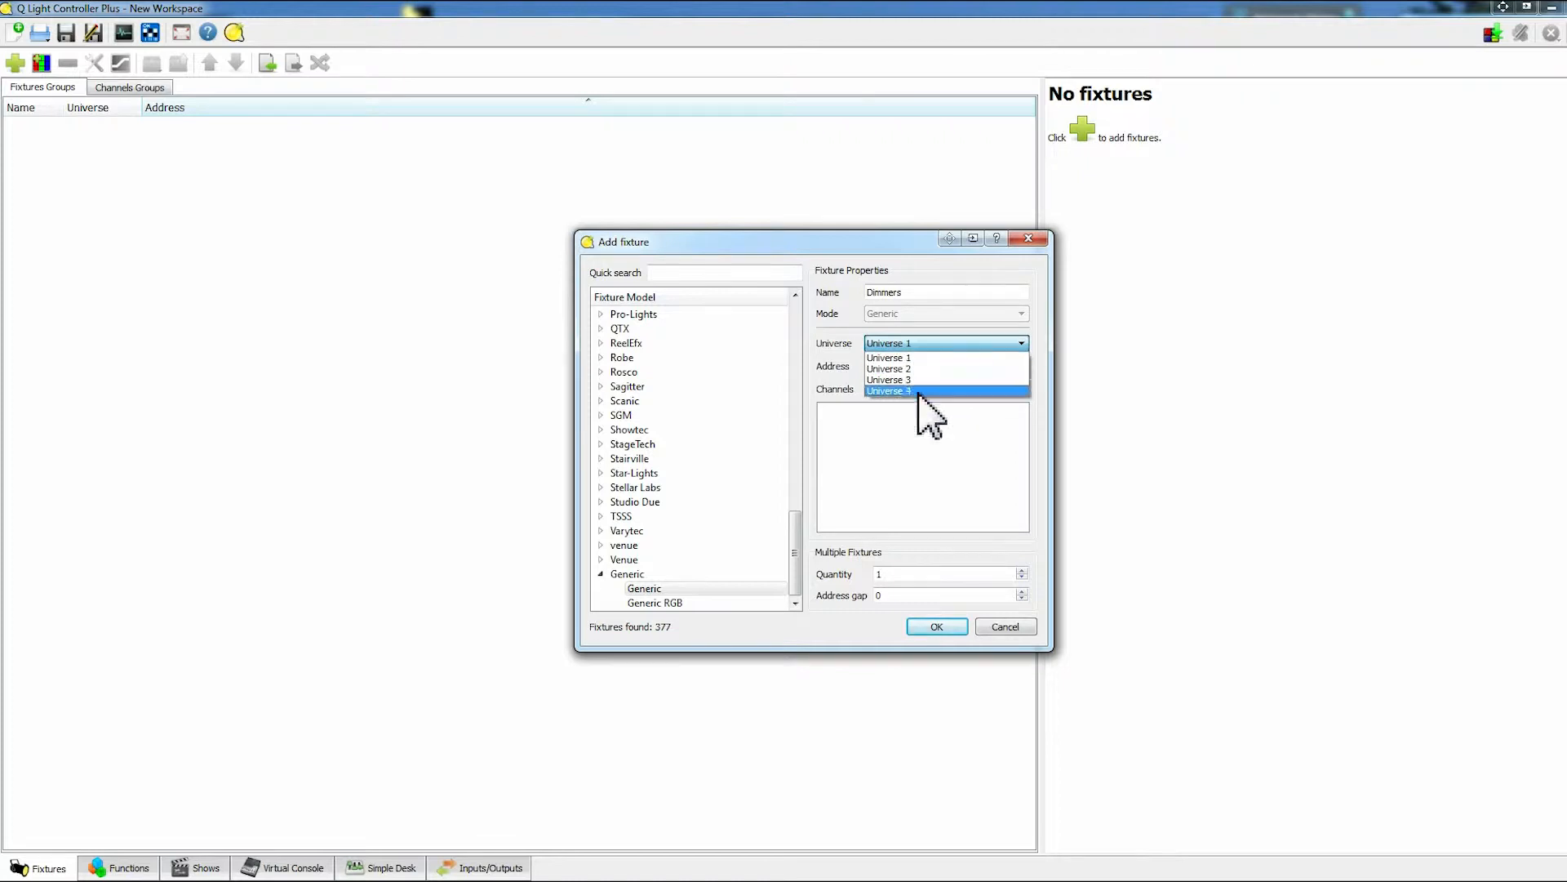
pyautogui.click(890, 356)
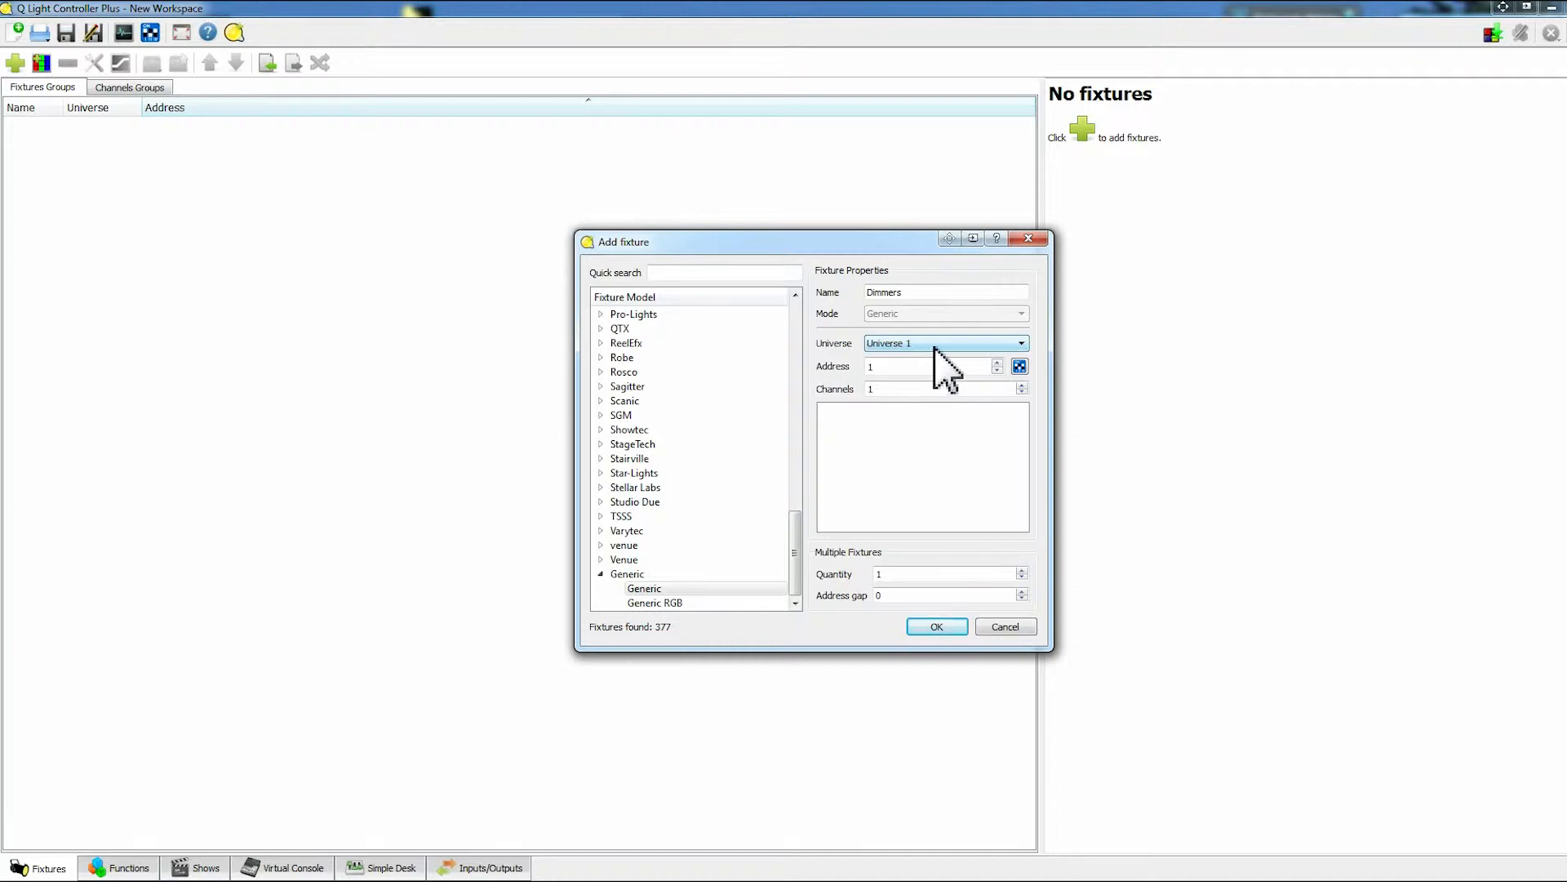
pyautogui.click(925, 365)
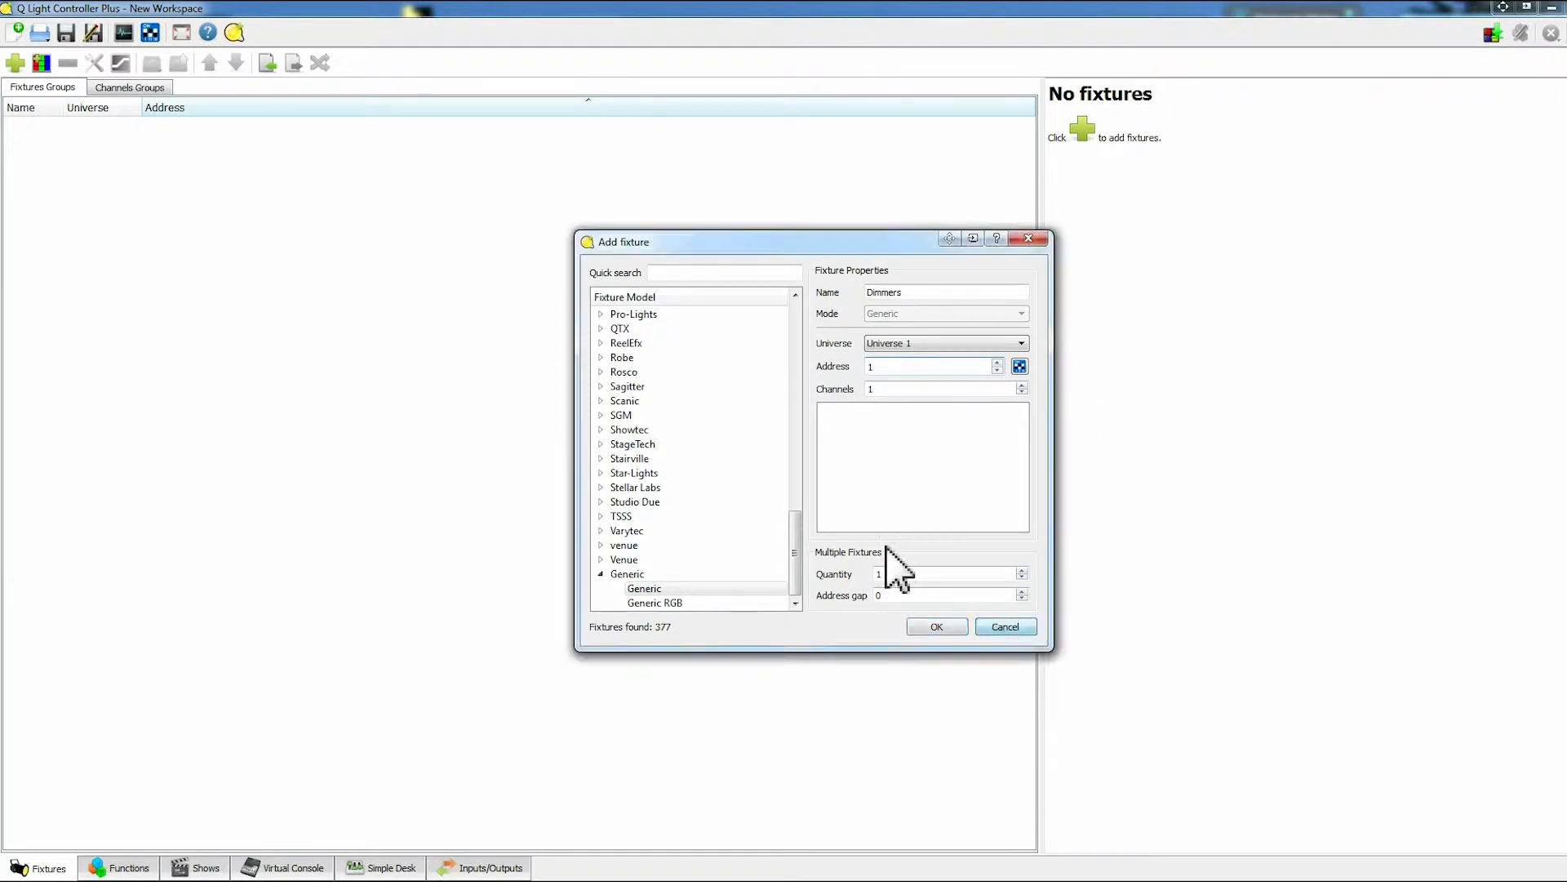
pyautogui.click(1019, 365)
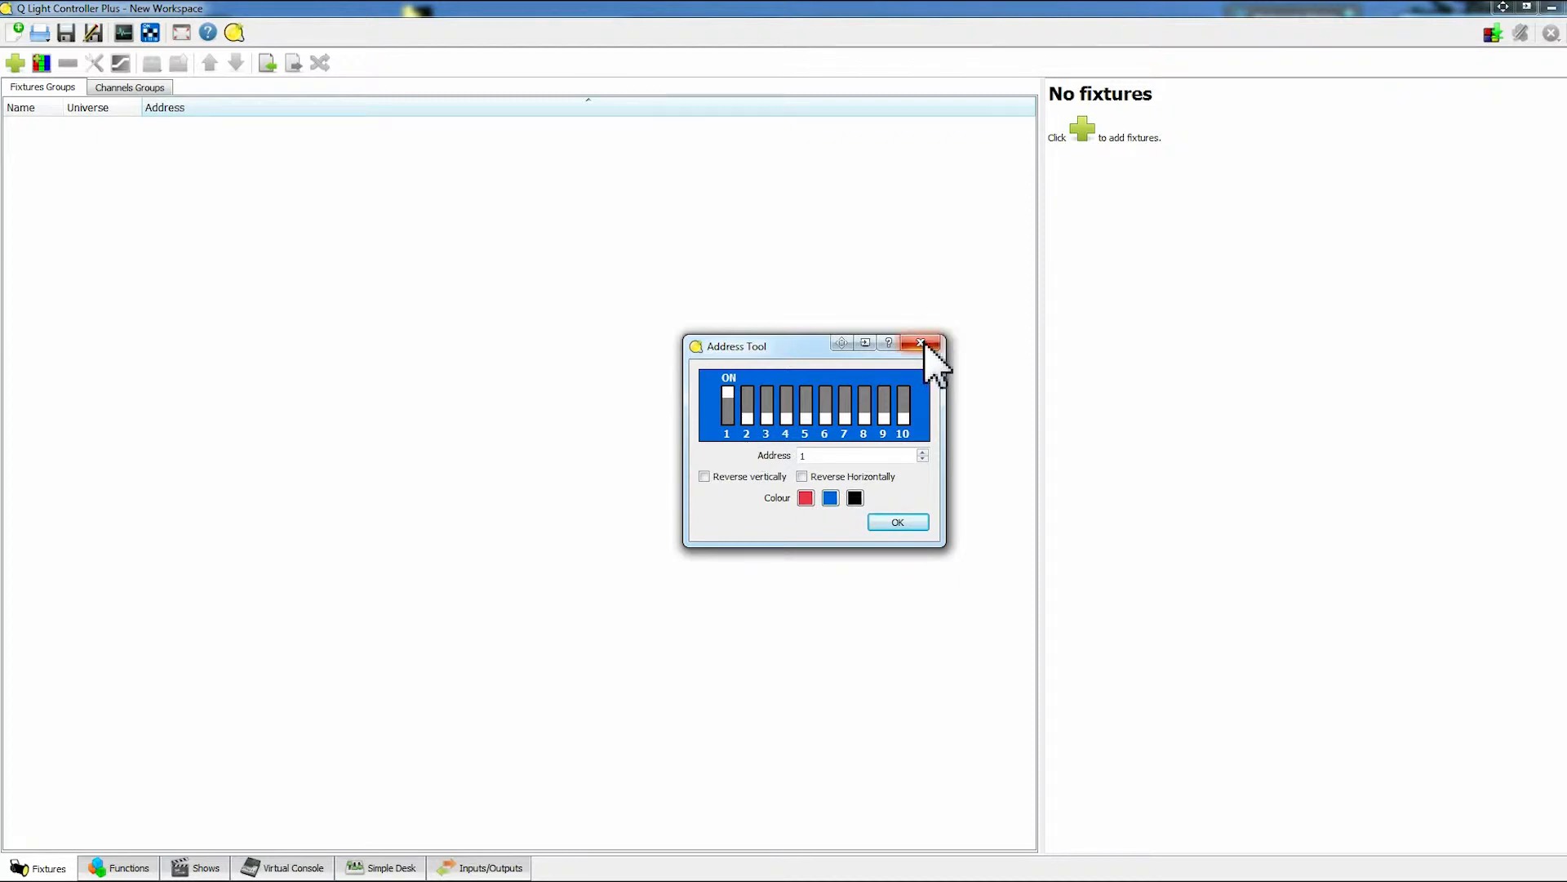
# Close the Address Tool window and return to the Add fixture dialog.
pyautogui.click(920, 344)
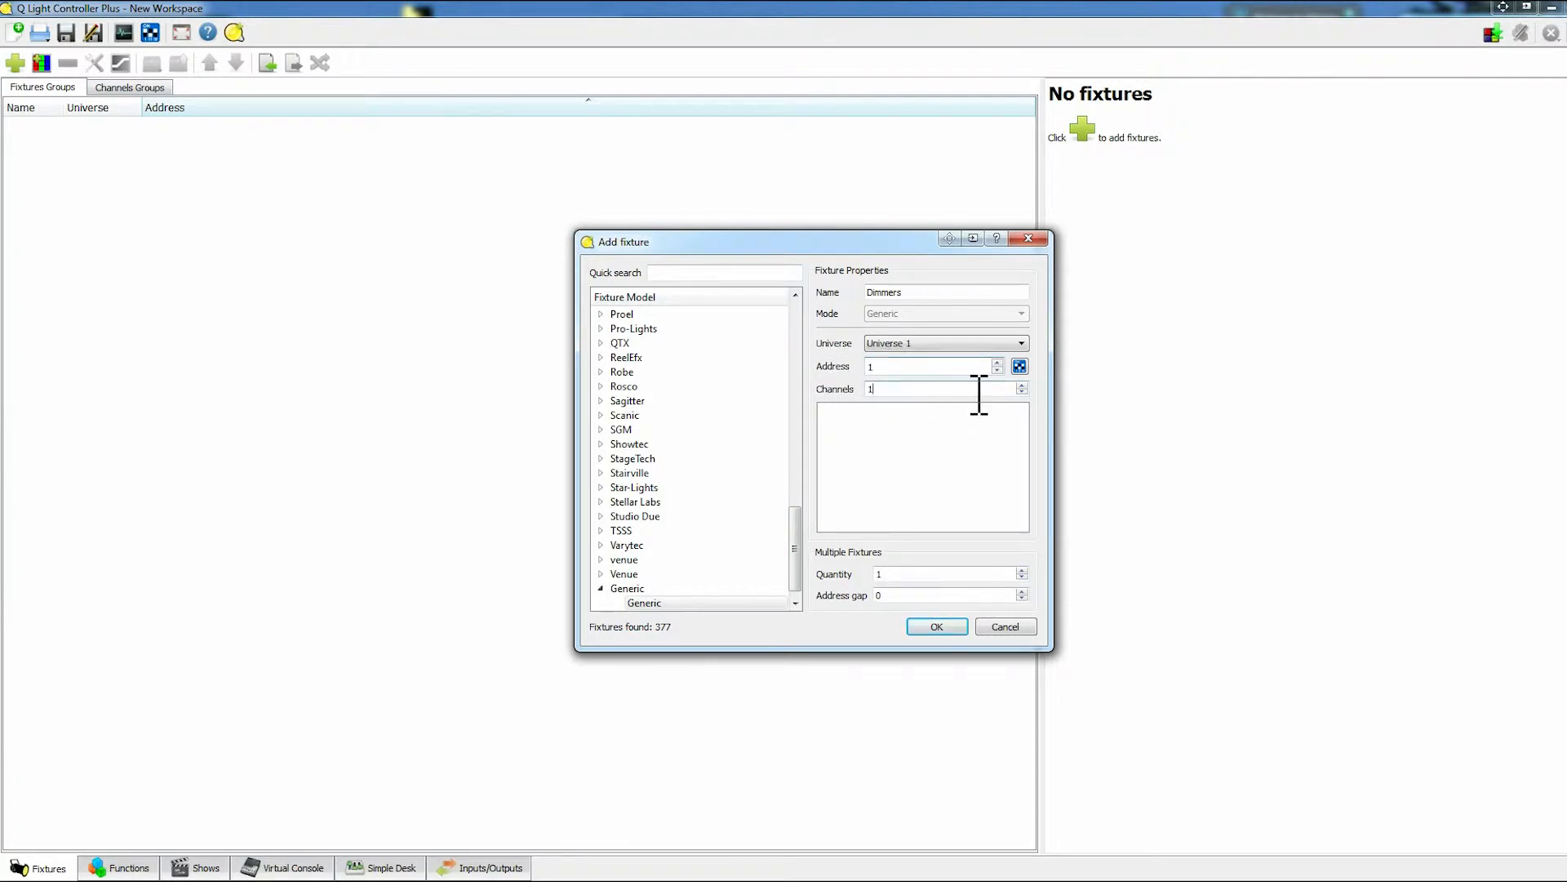
# Add five 1-channel Dimmers at addresses 001–005, then clear the fixture selection.
pyautogui.click(1022, 385)
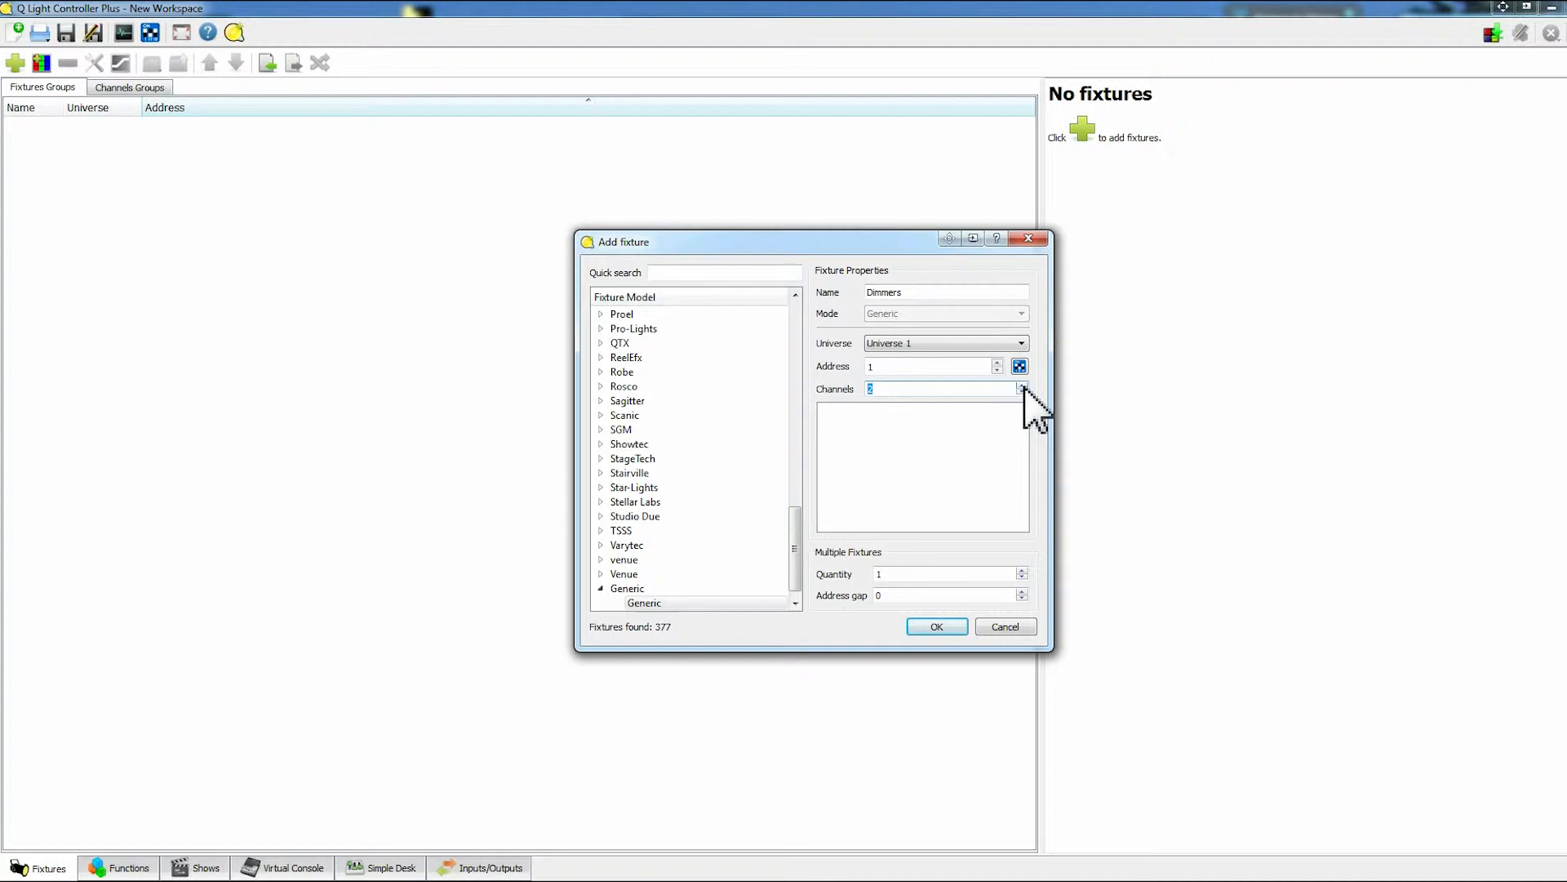
pyautogui.click(1022, 392)
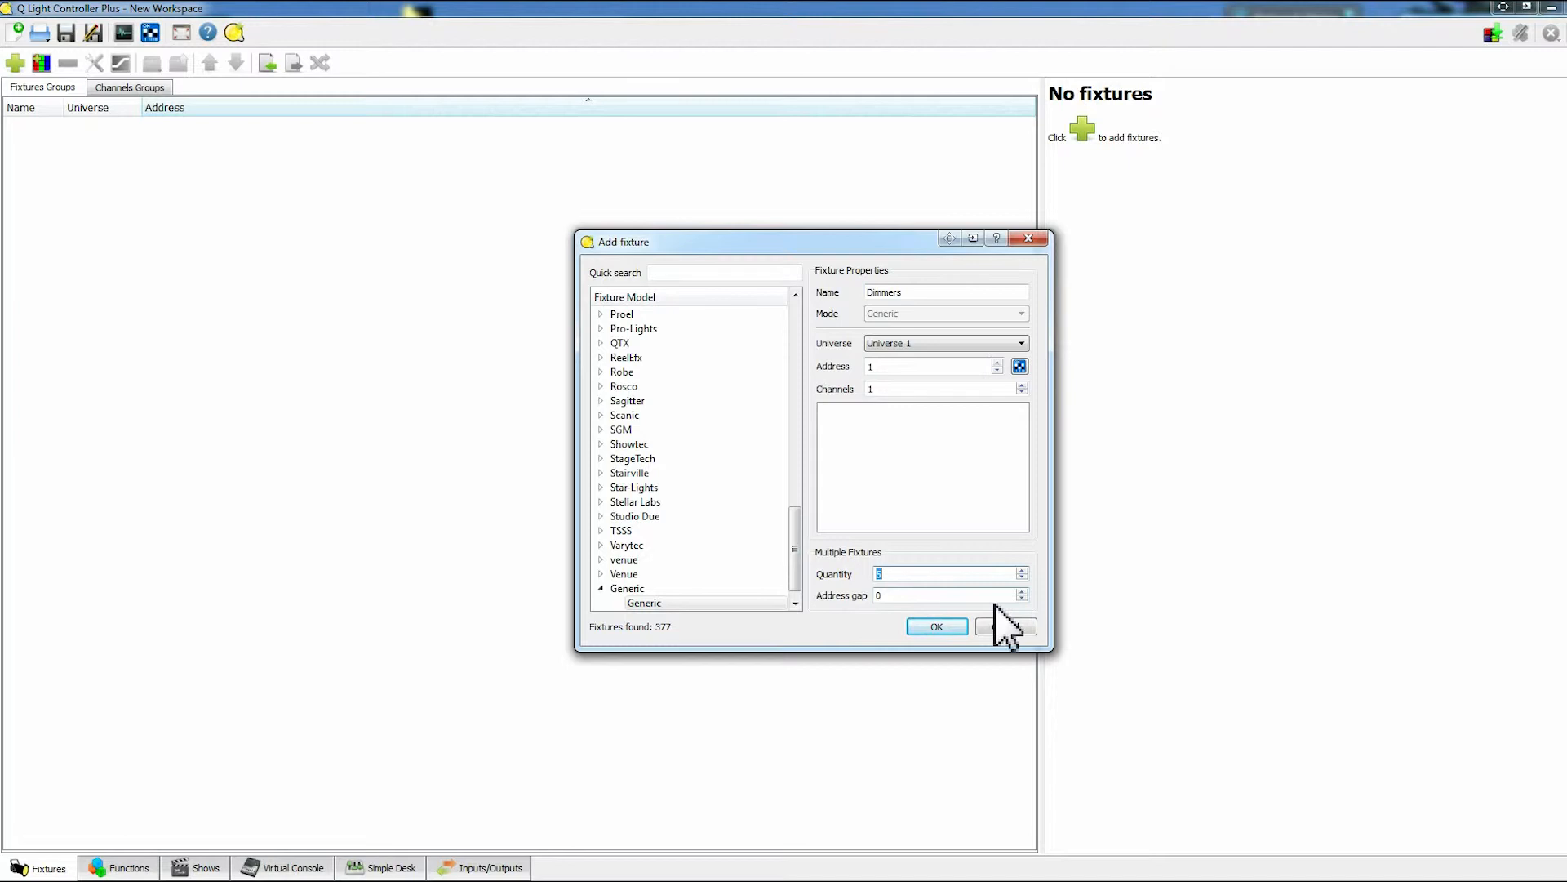
pyautogui.click(936, 626)
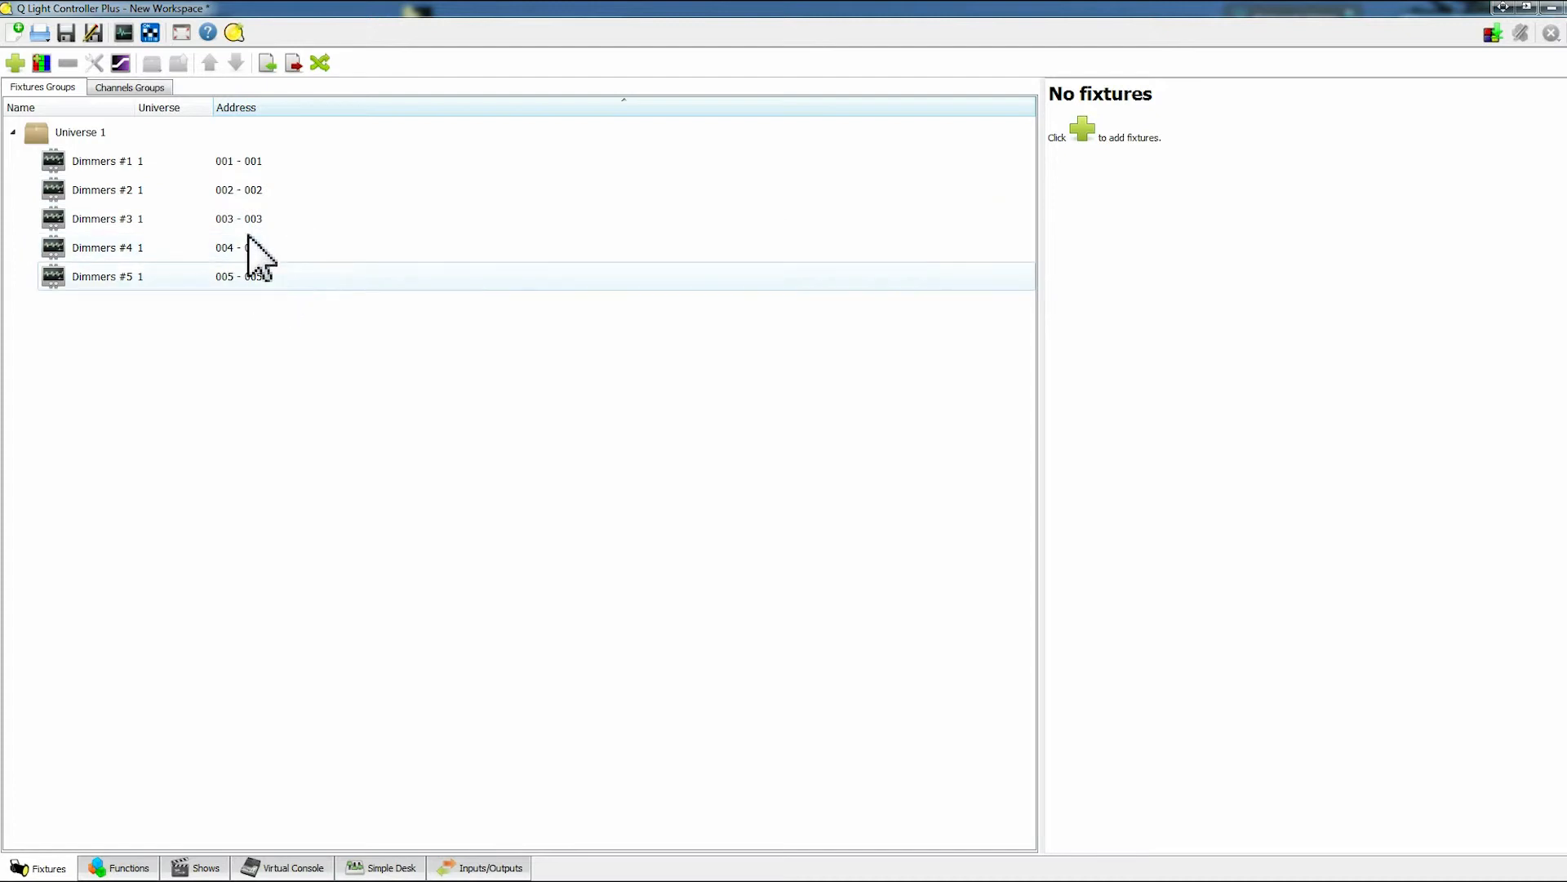
pyautogui.click(107, 160)
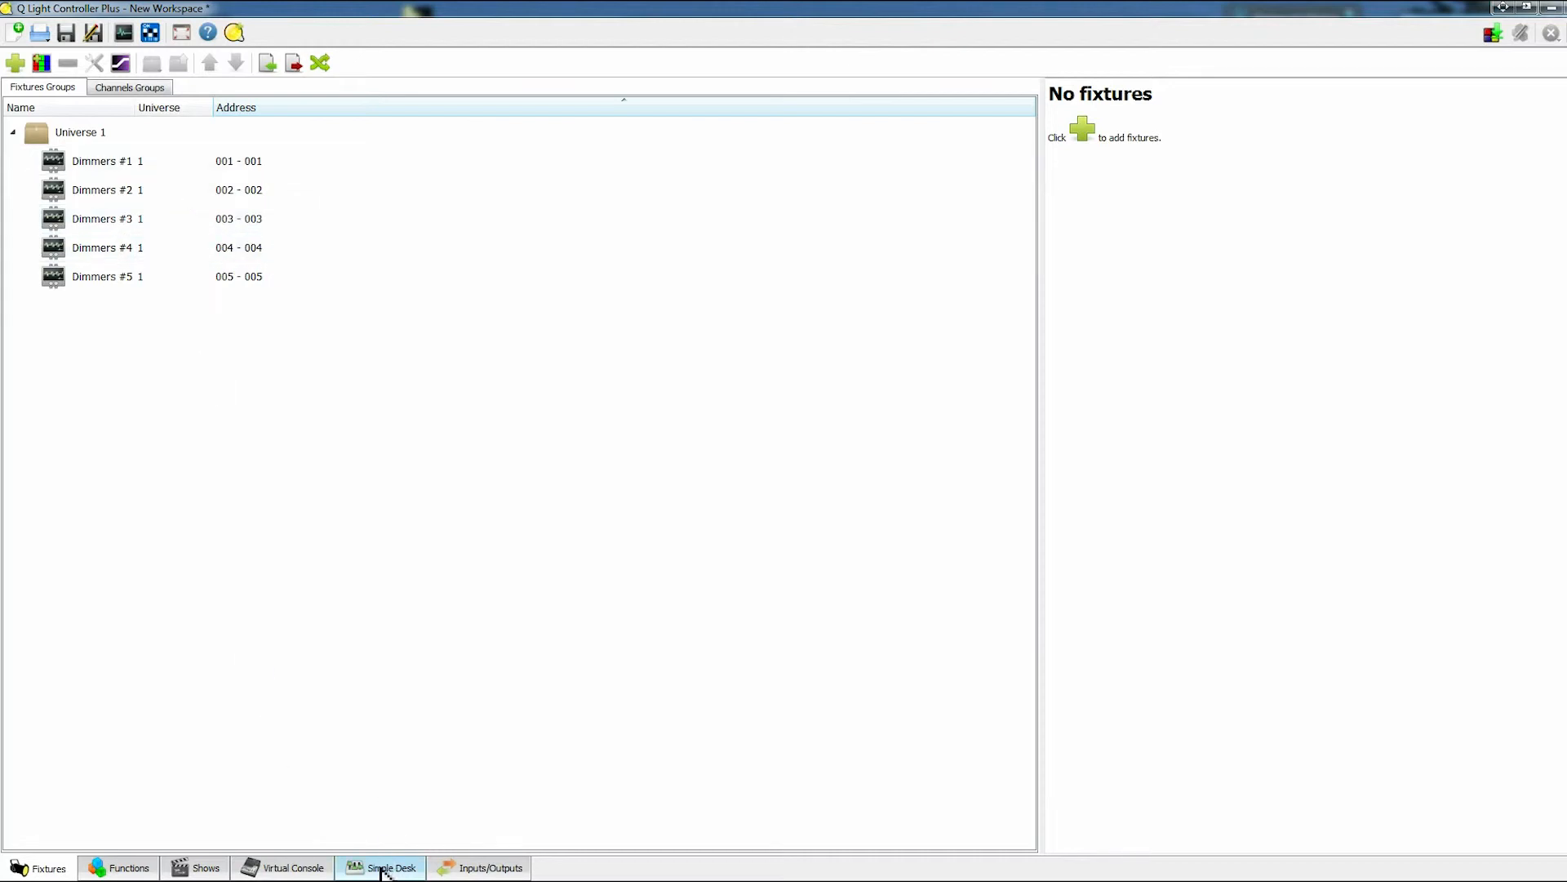
# Show the Simple Desk with Universe 1's faders for channels 1–5.
pyautogui.click(389, 867)
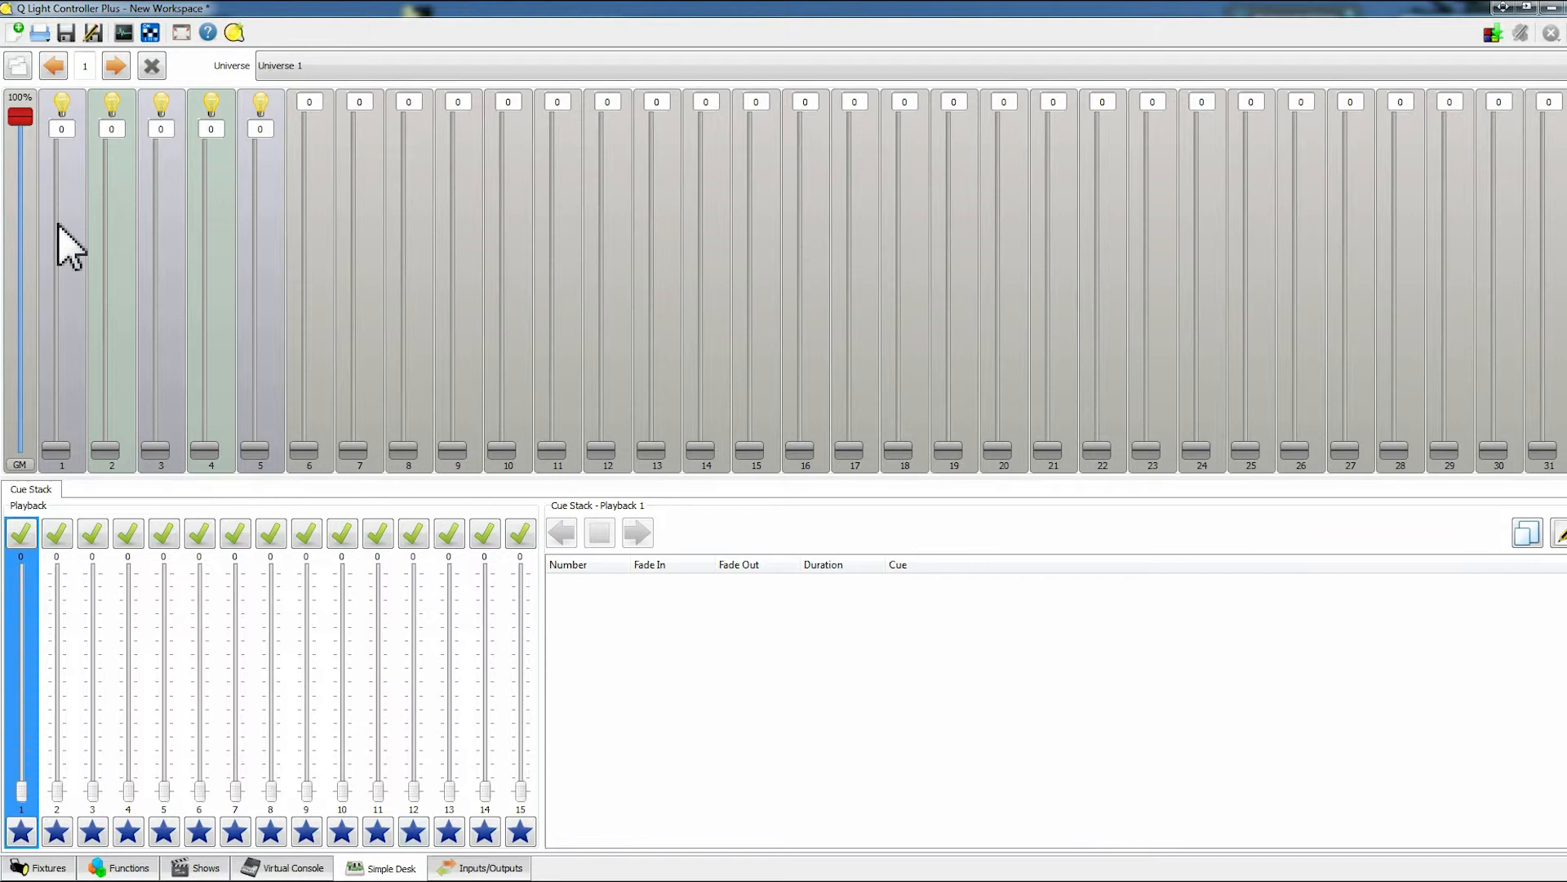
pyautogui.moveTo(92, 179)
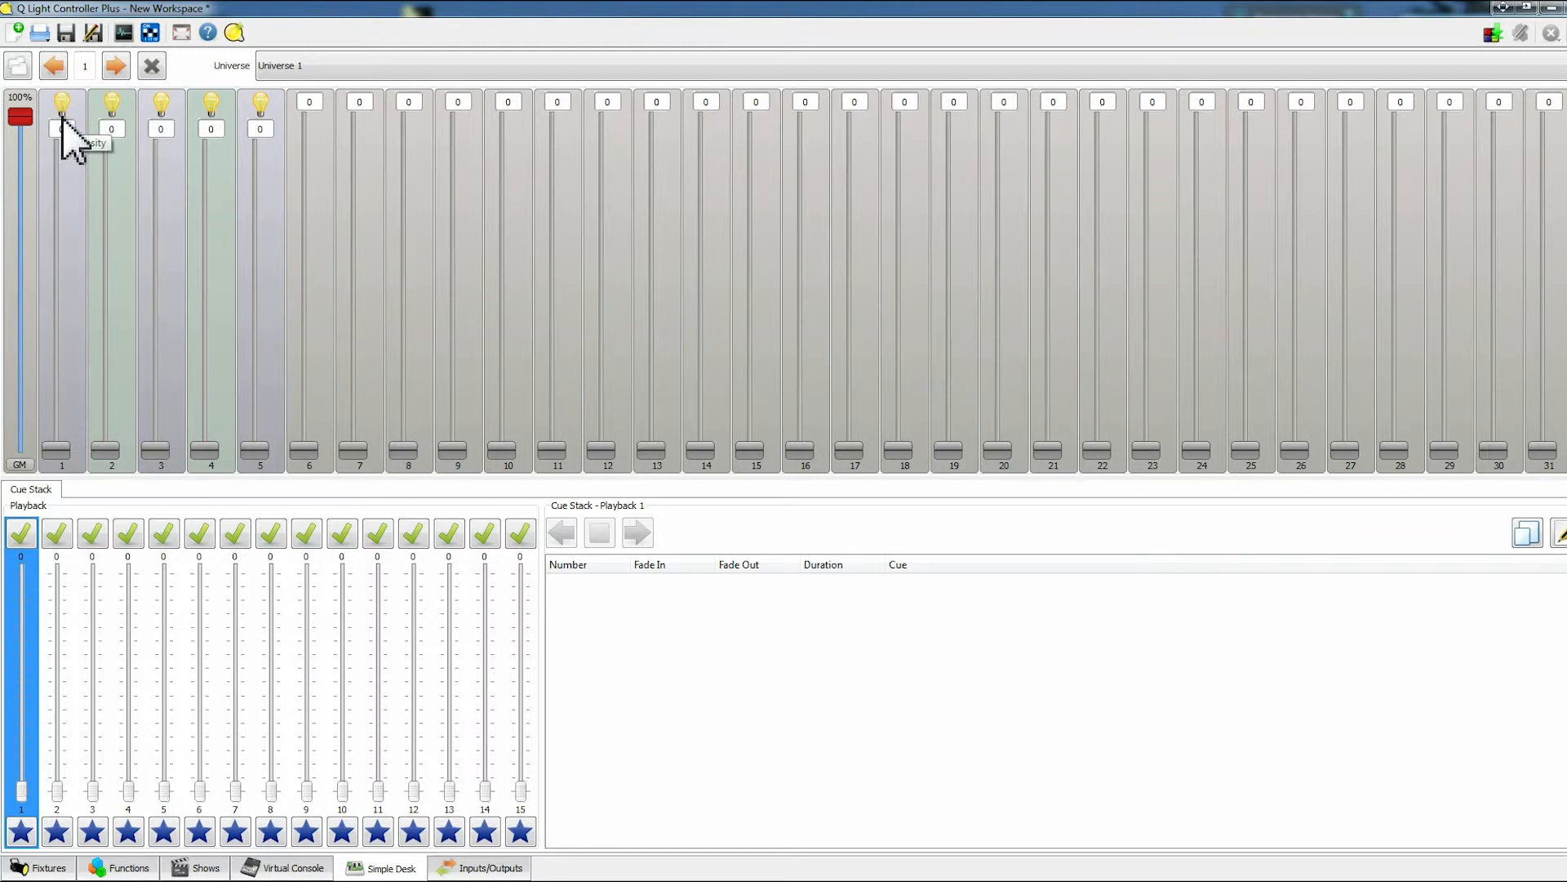
pyautogui.moveTo(45, 390)
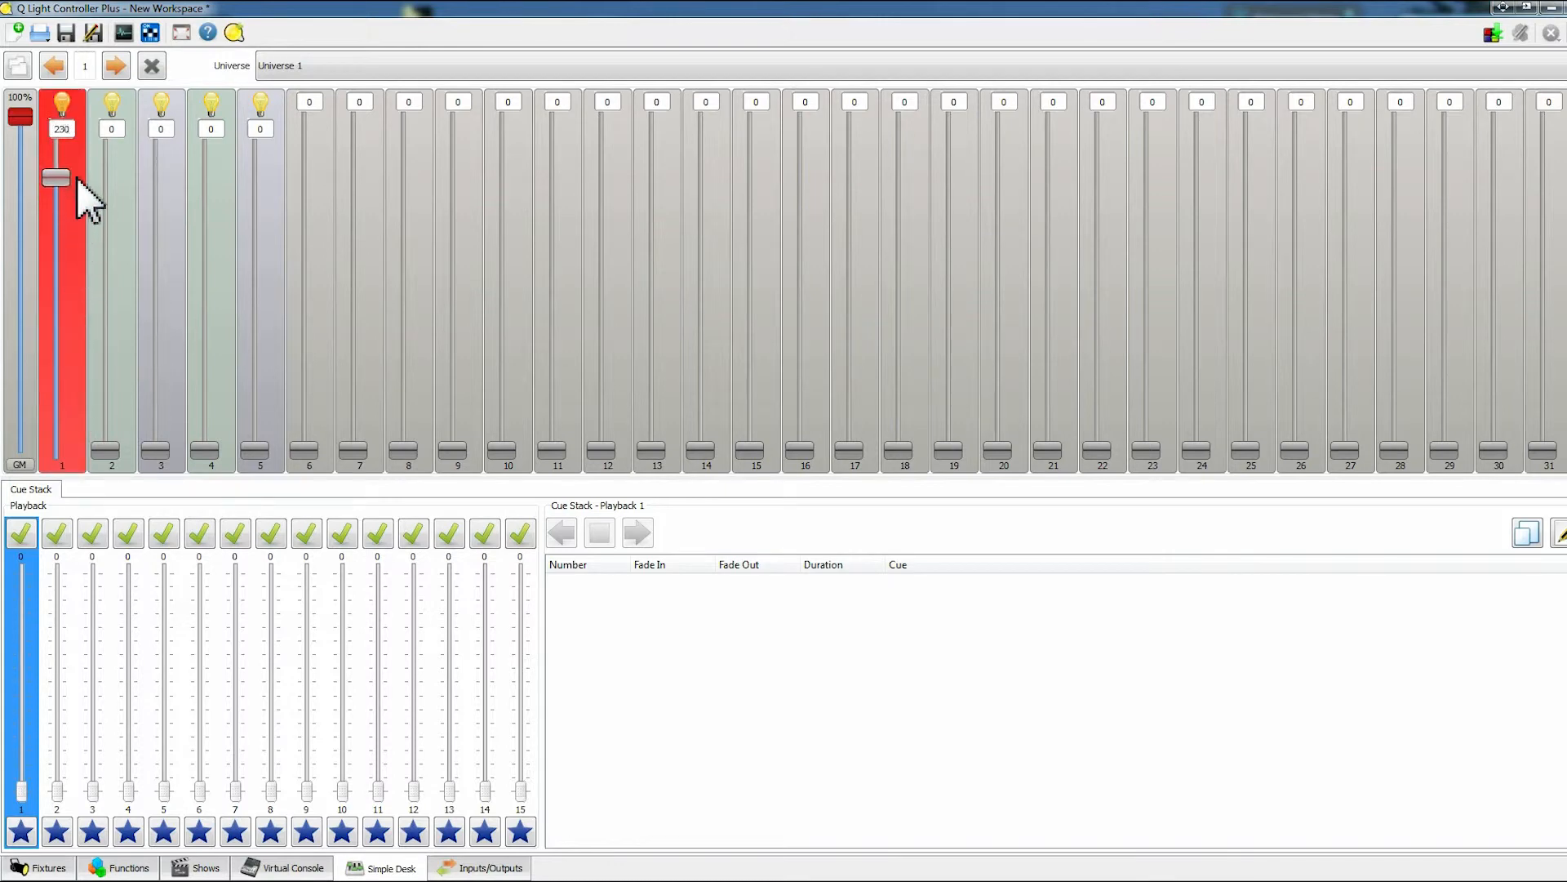
# Move channel 1's fader up and down, including 188, then return it to 0.
pyautogui.moveTo(55, 177); pyautogui.dragTo(55, 165)
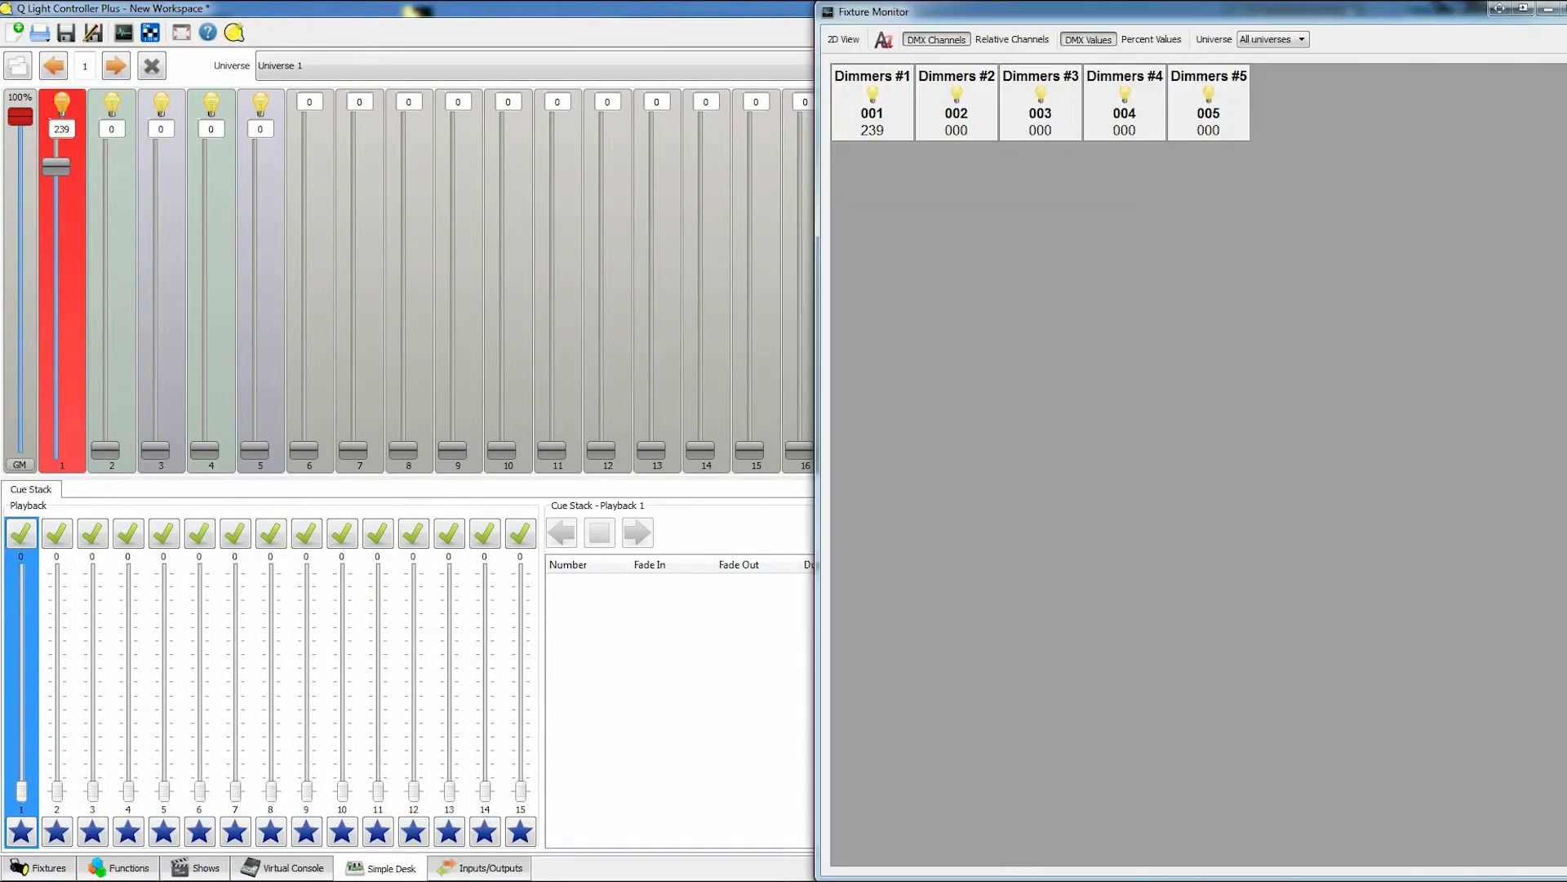
pyautogui.moveTo(330, 180)
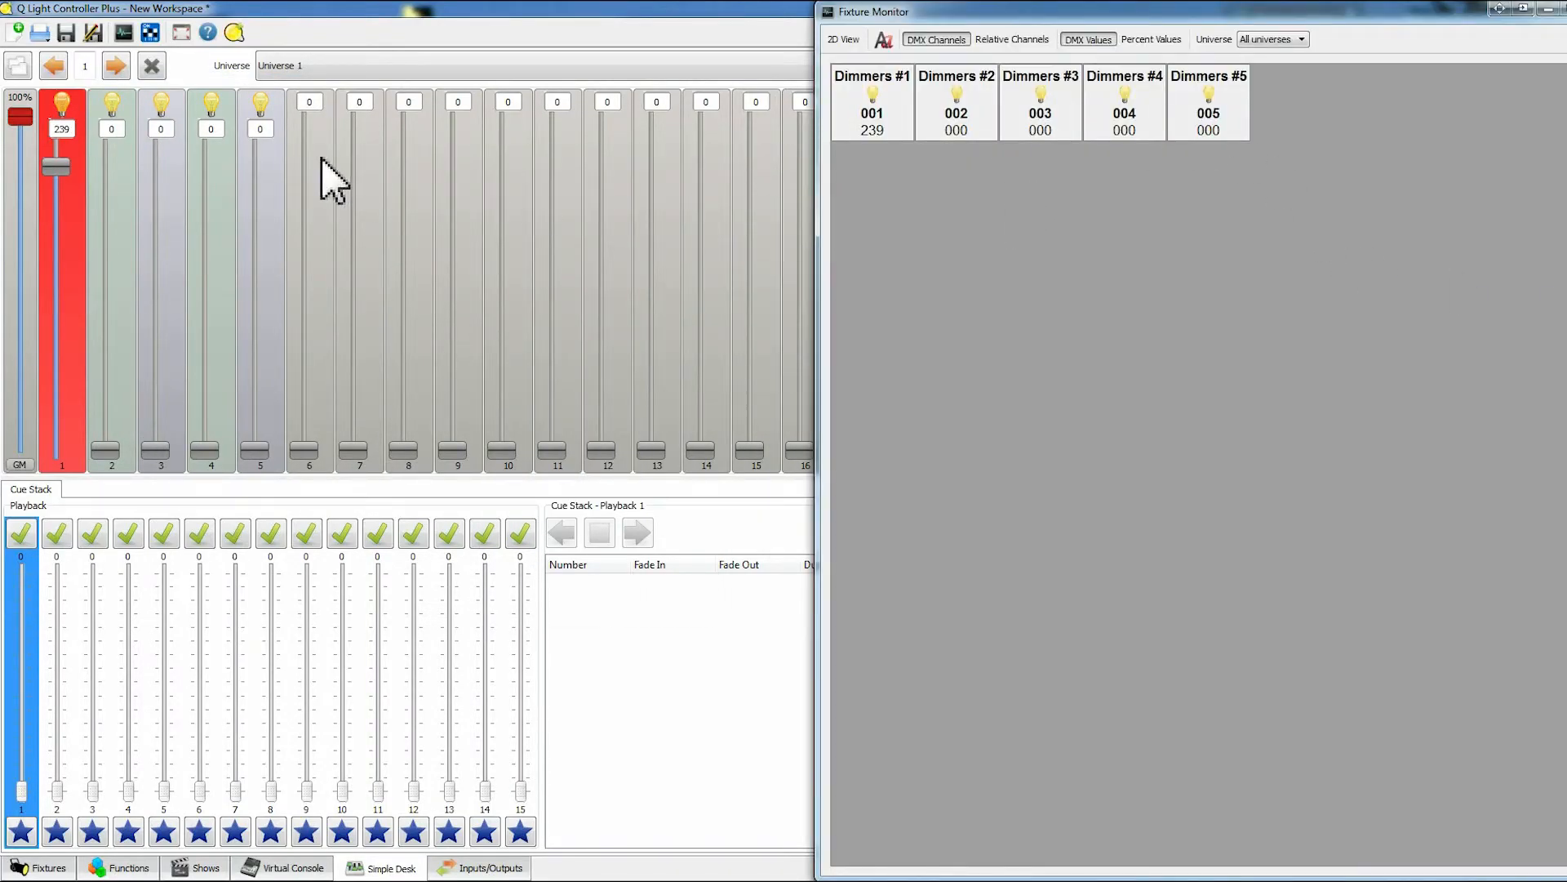
pyautogui.moveTo(57, 165); pyautogui.dragTo(57, 290)
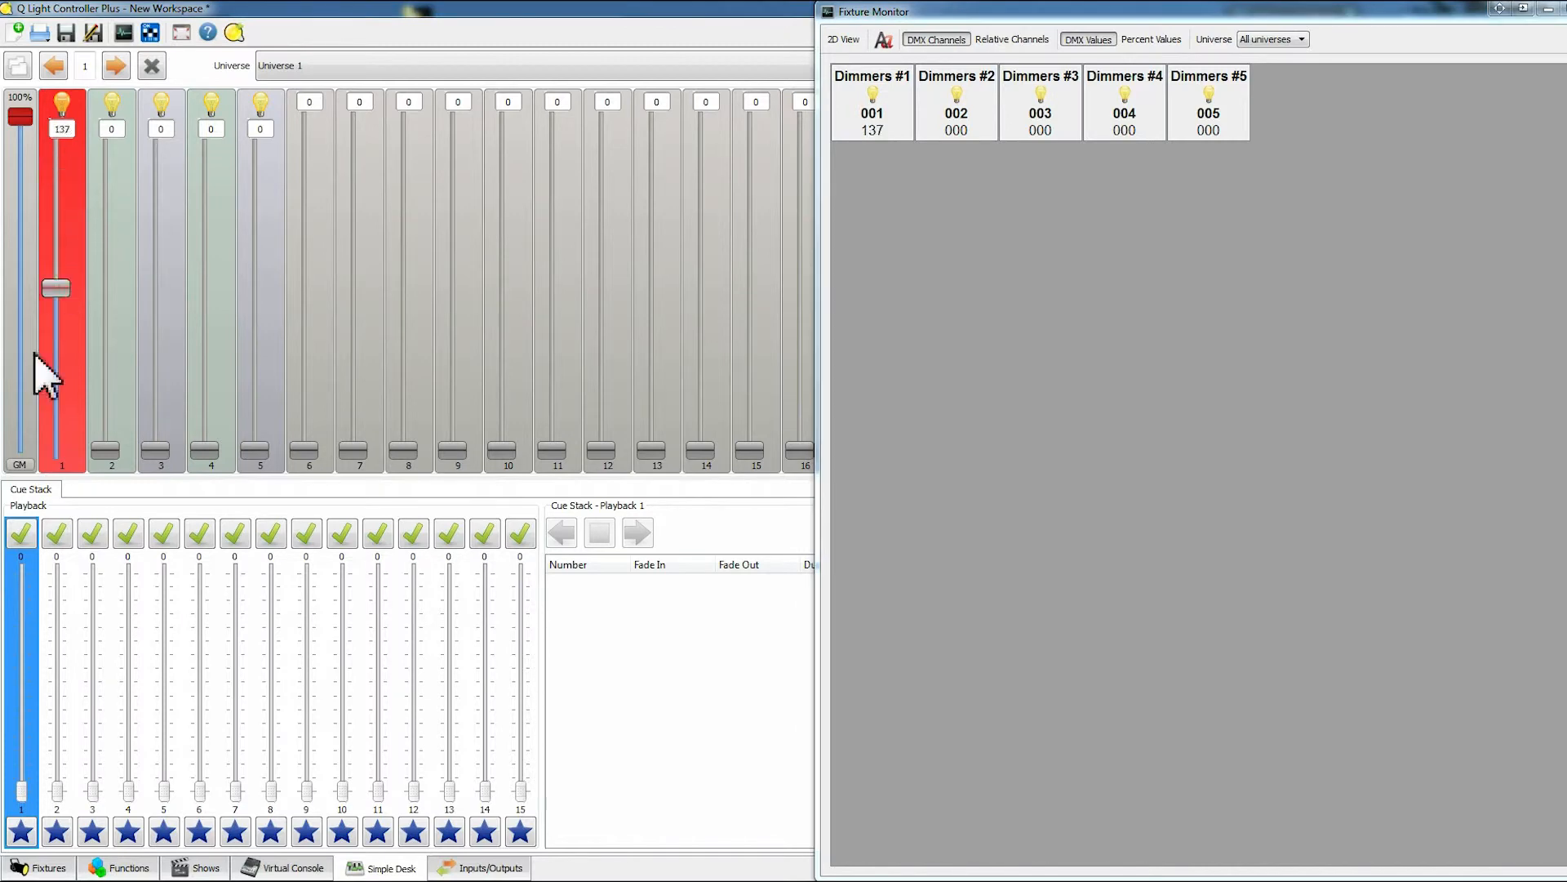
pyautogui.moveTo(57, 288); pyautogui.dragTo(57, 226)
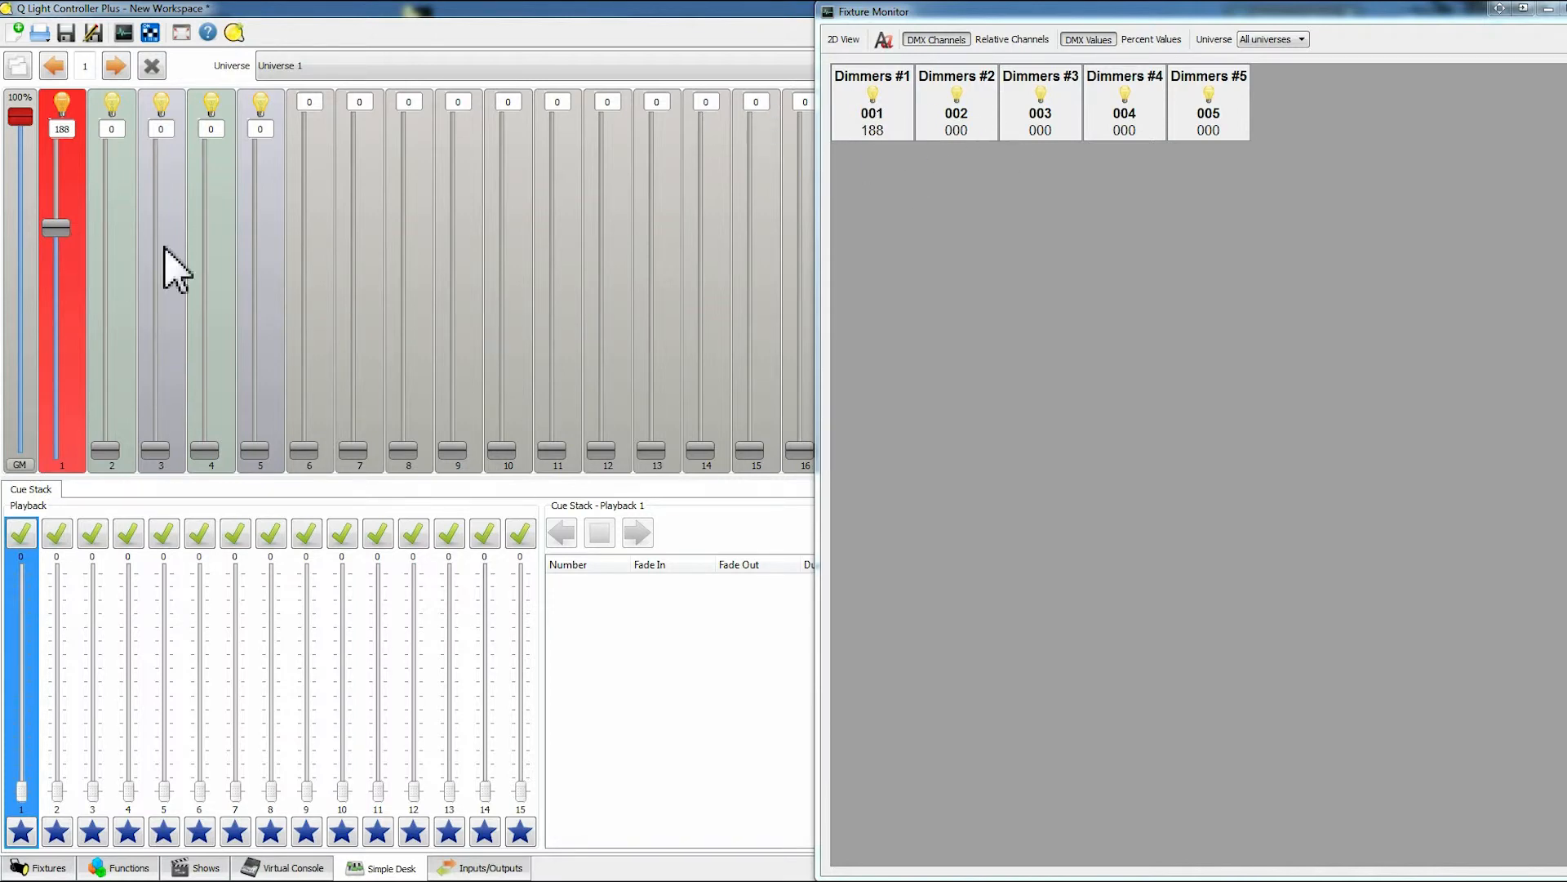
pyautogui.moveTo(58, 228); pyautogui.dragTo(58, 186)
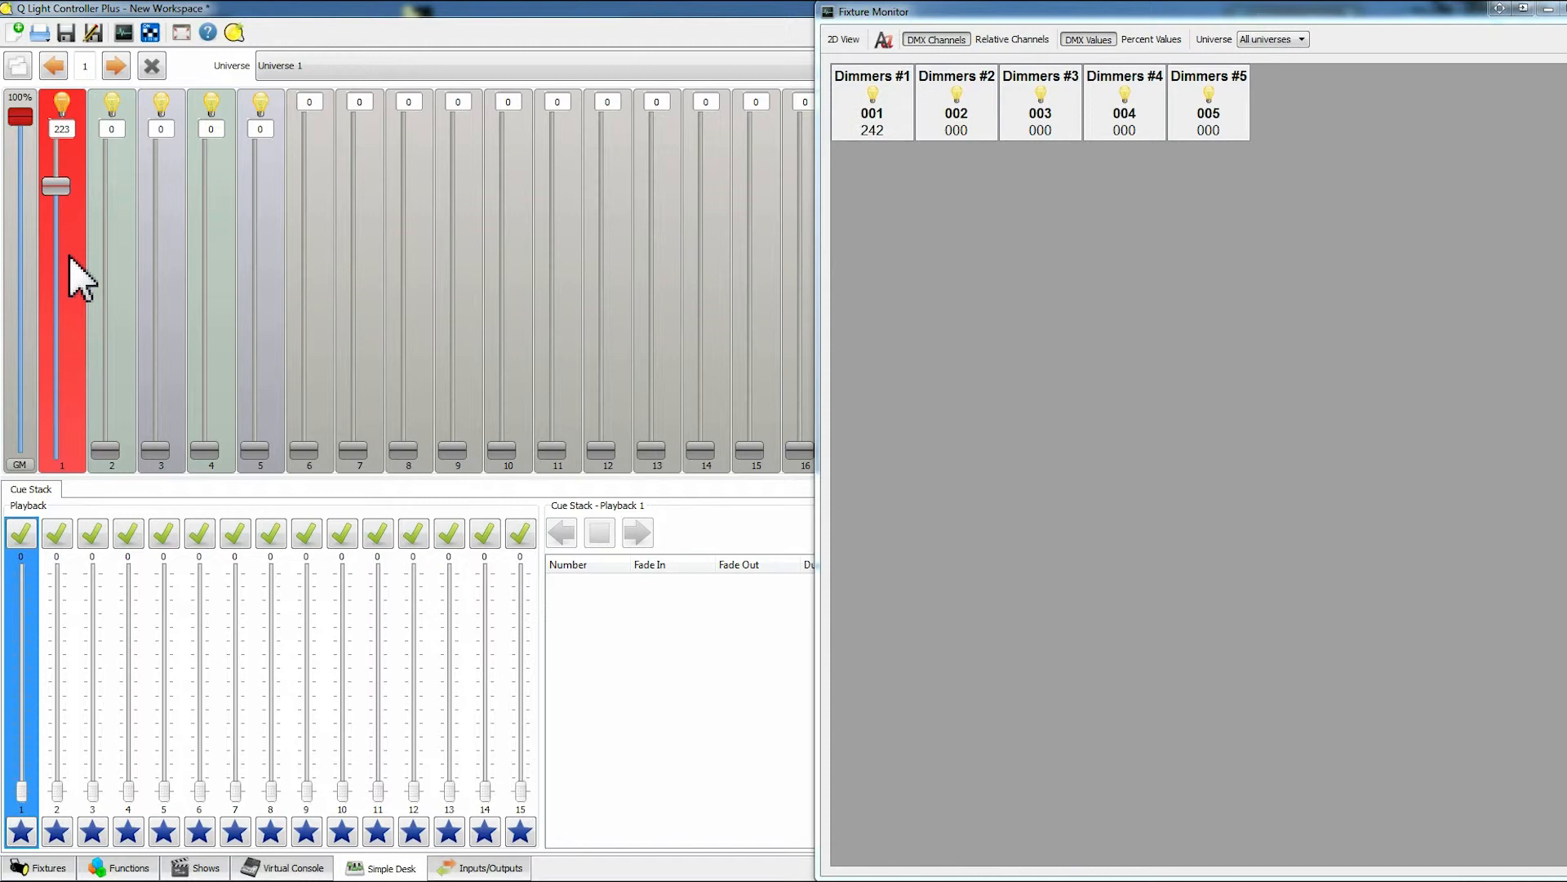
pyautogui.moveTo(56, 186); pyautogui.dragTo(56, 450)
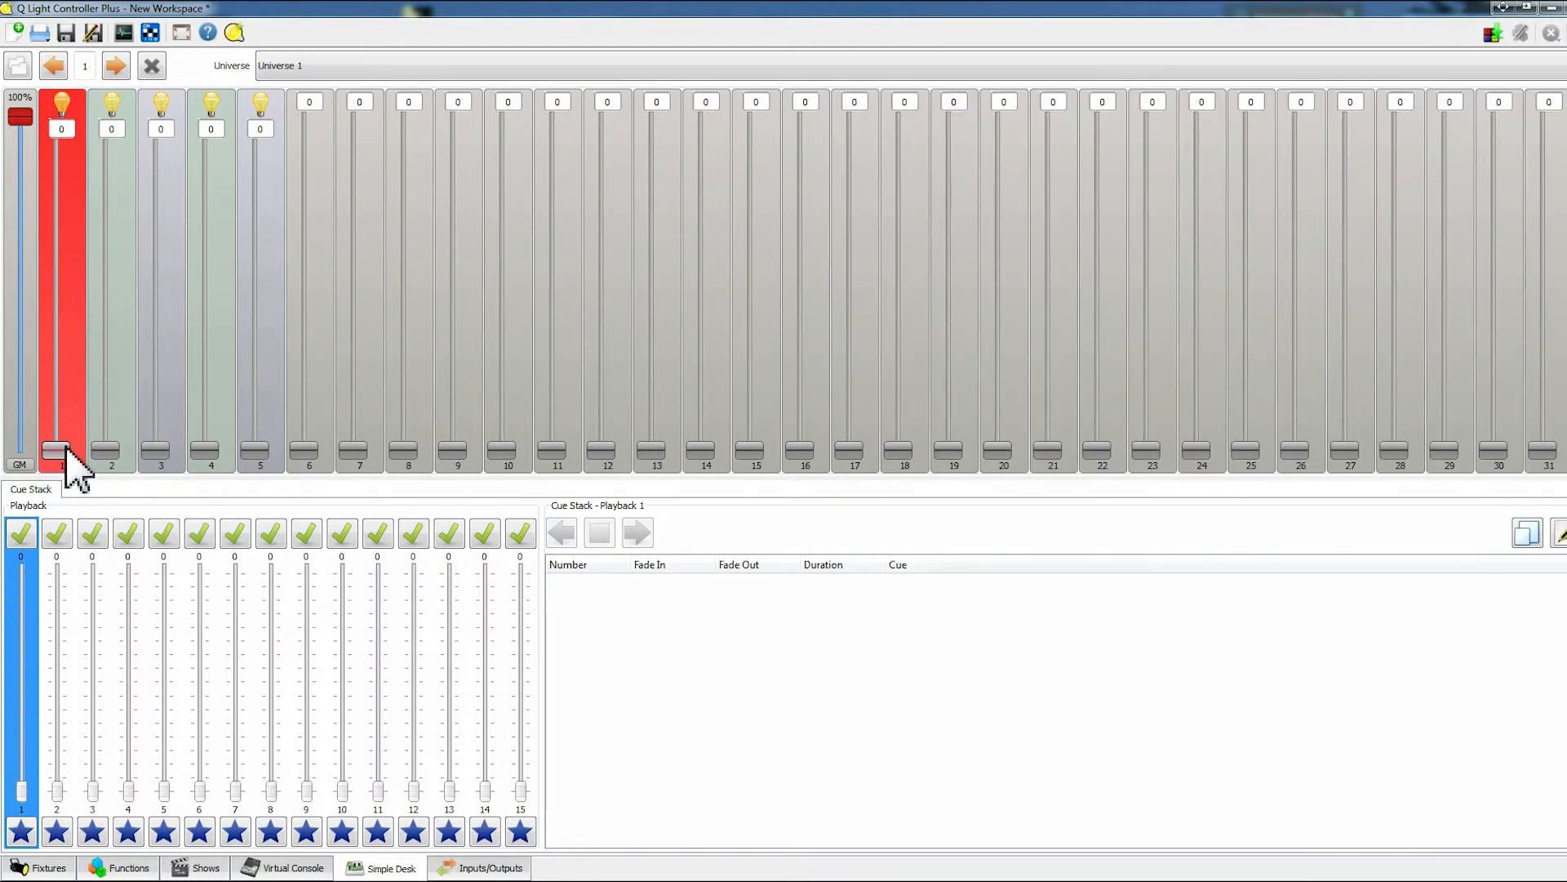
pyautogui.moveTo(59, 455)
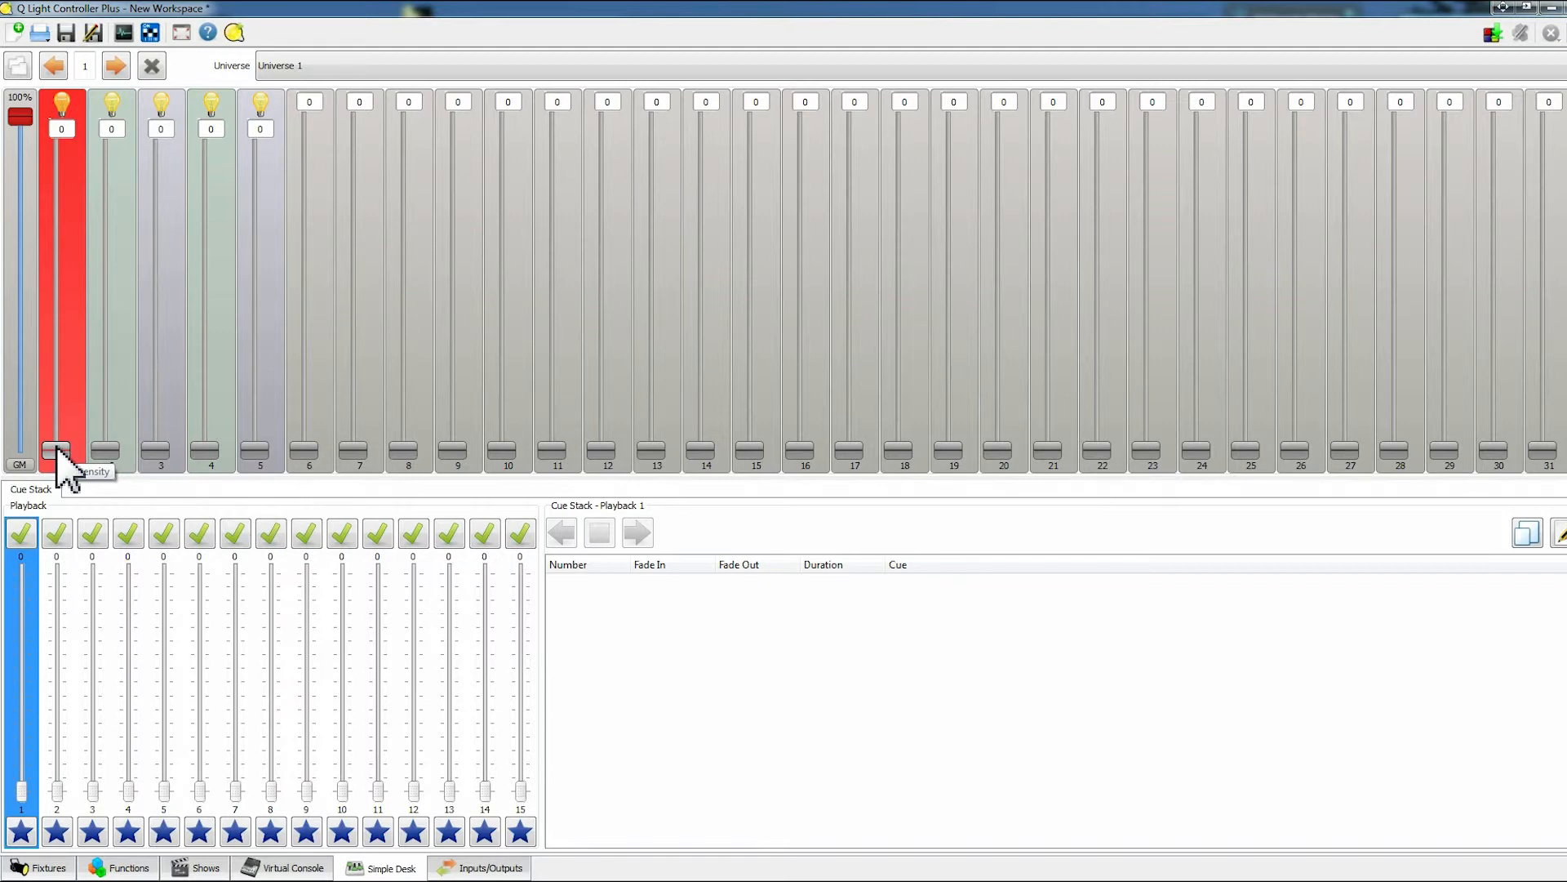
# Raise channel 1 through 137 to 211, then return to the fixture list.
pyautogui.moveTo(56, 455); pyautogui.dragTo(57, 288)
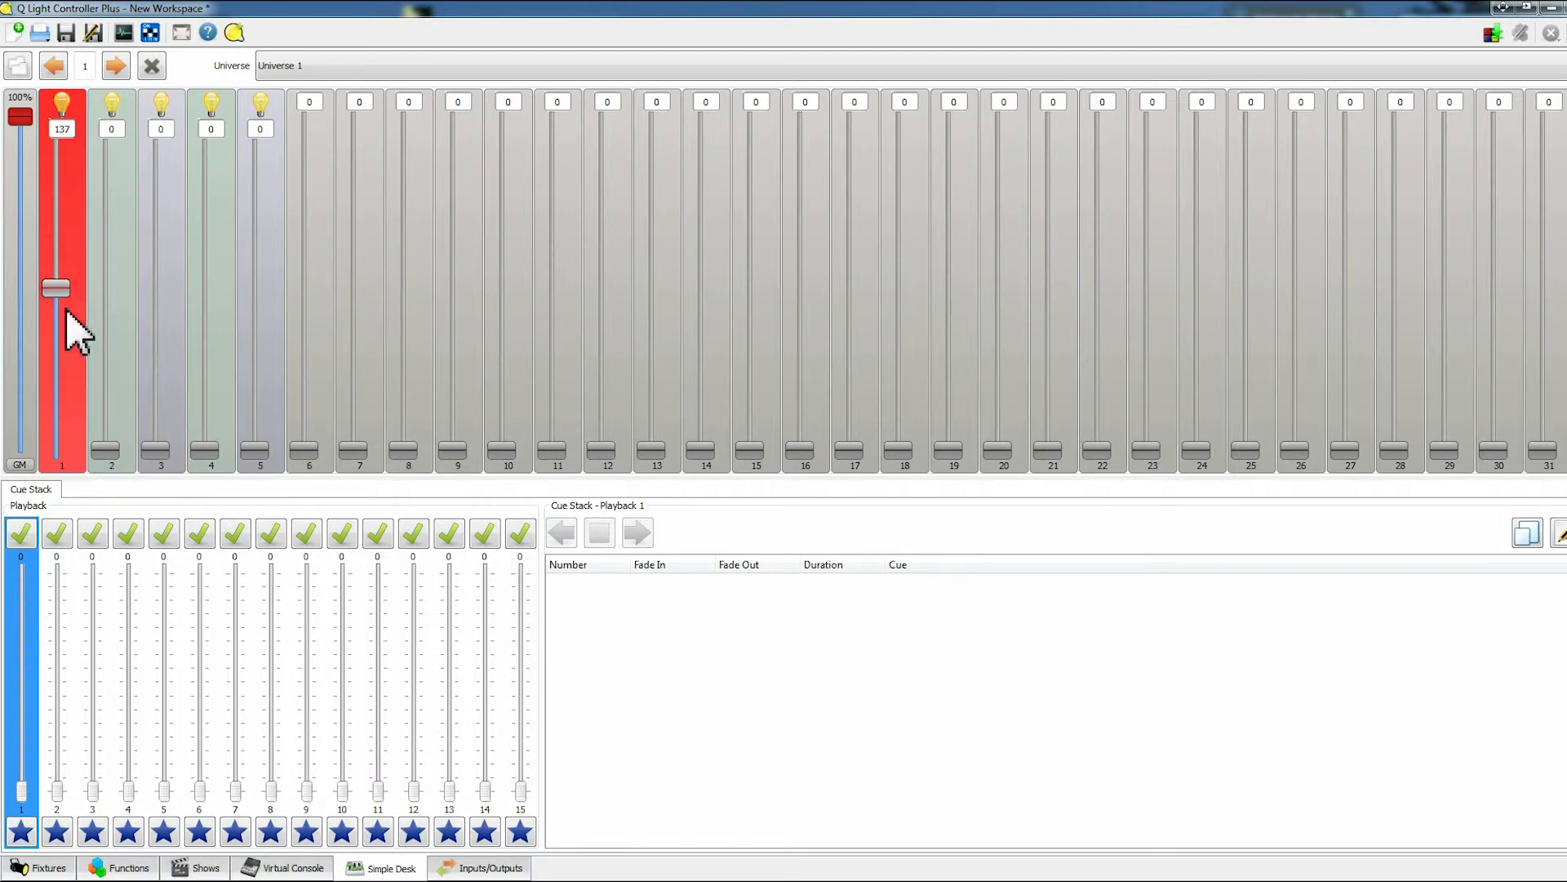
pyautogui.moveTo(57, 288); pyautogui.dragTo(57, 200)
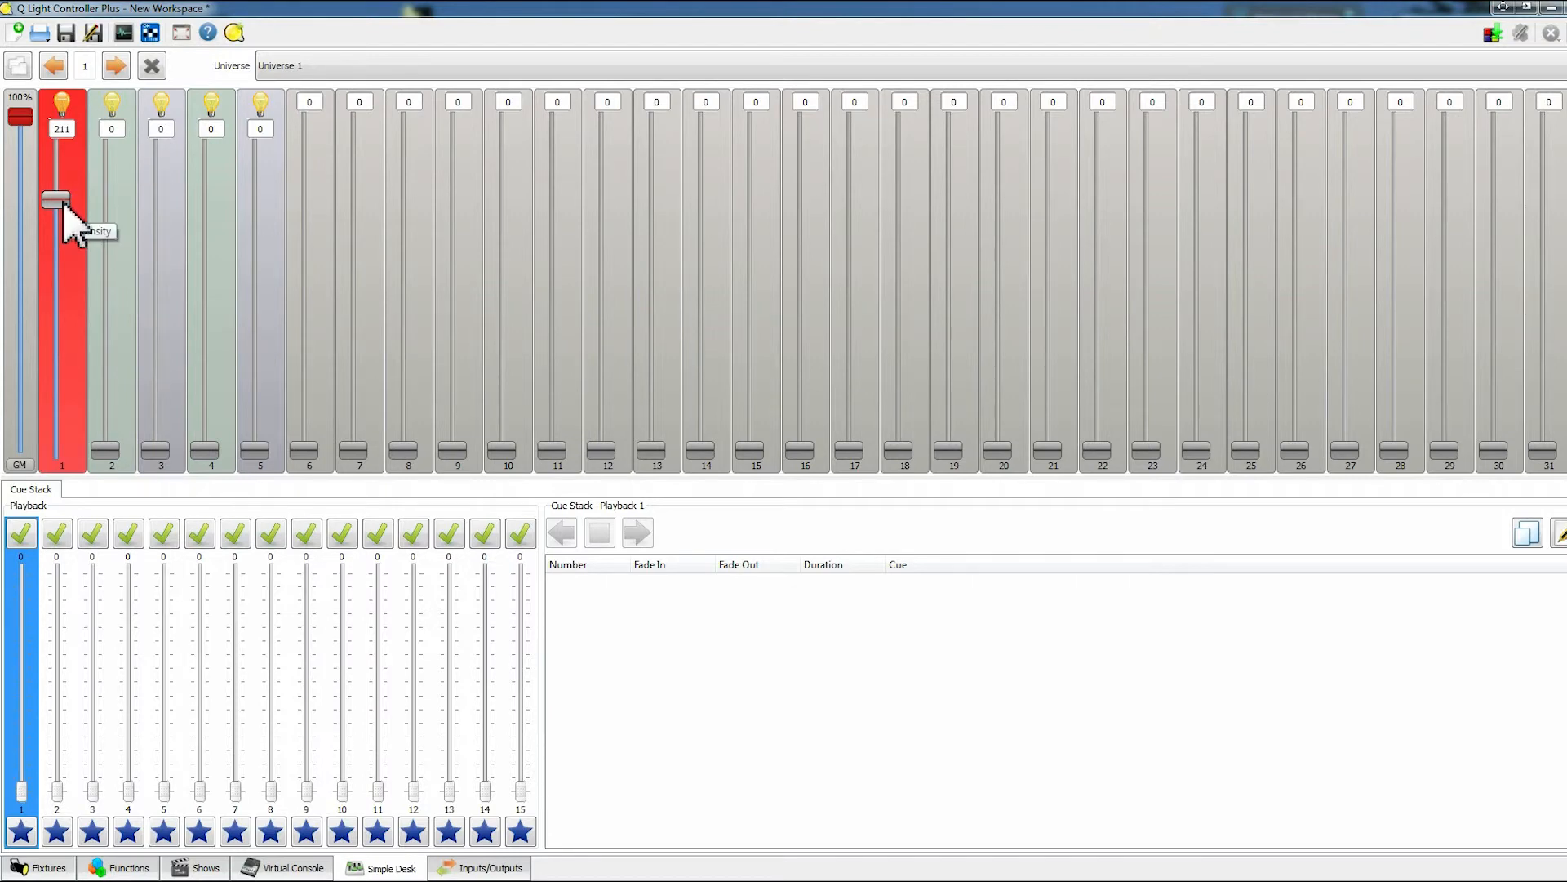
pyautogui.moveTo(65, 820)
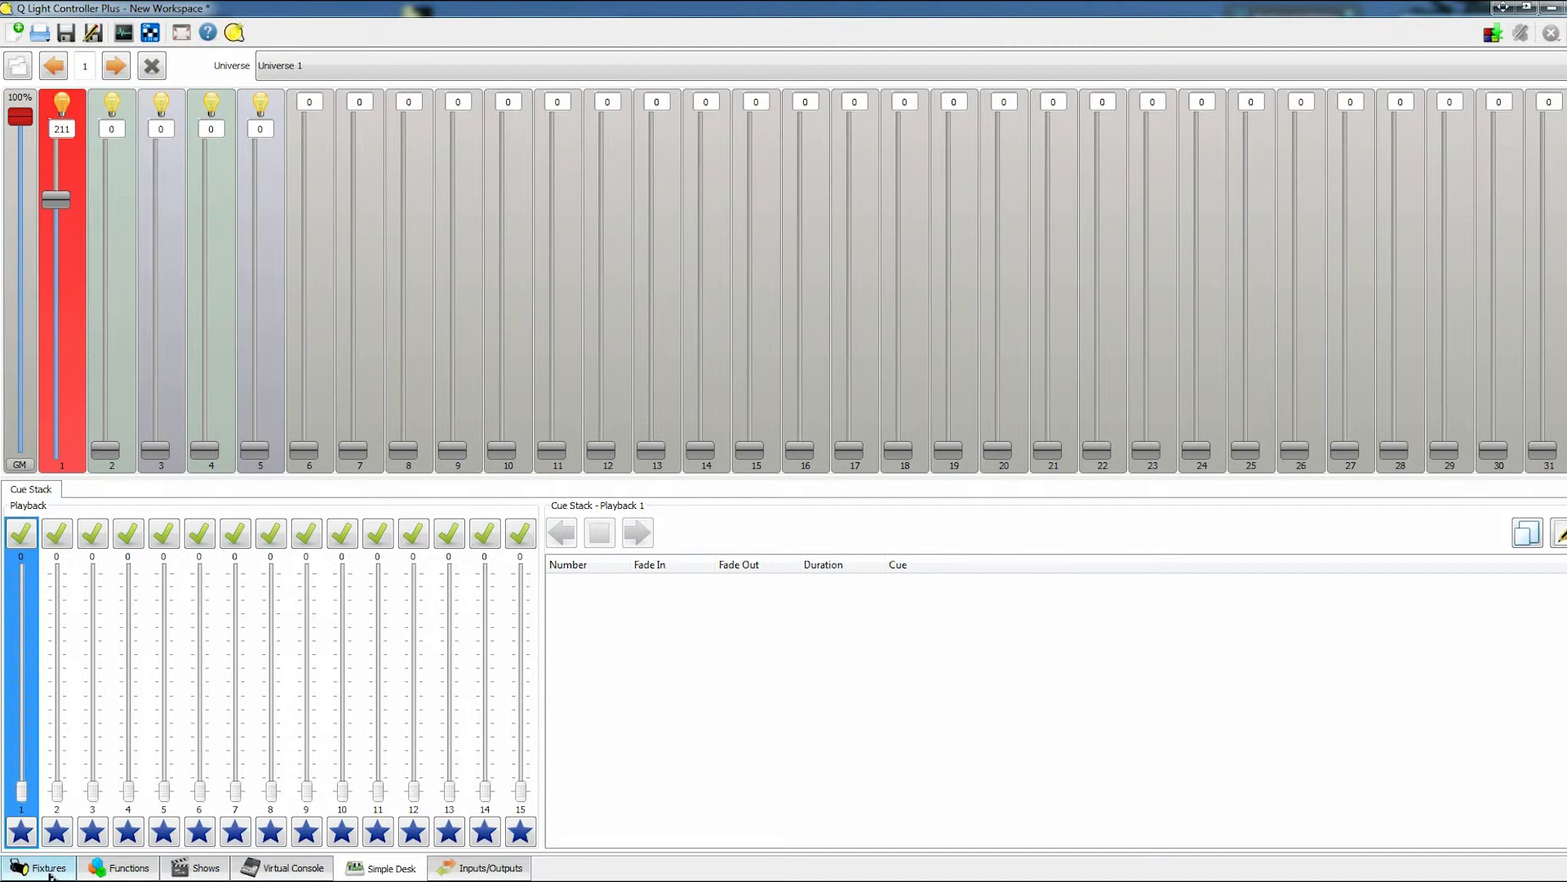
pyautogui.click(44, 867)
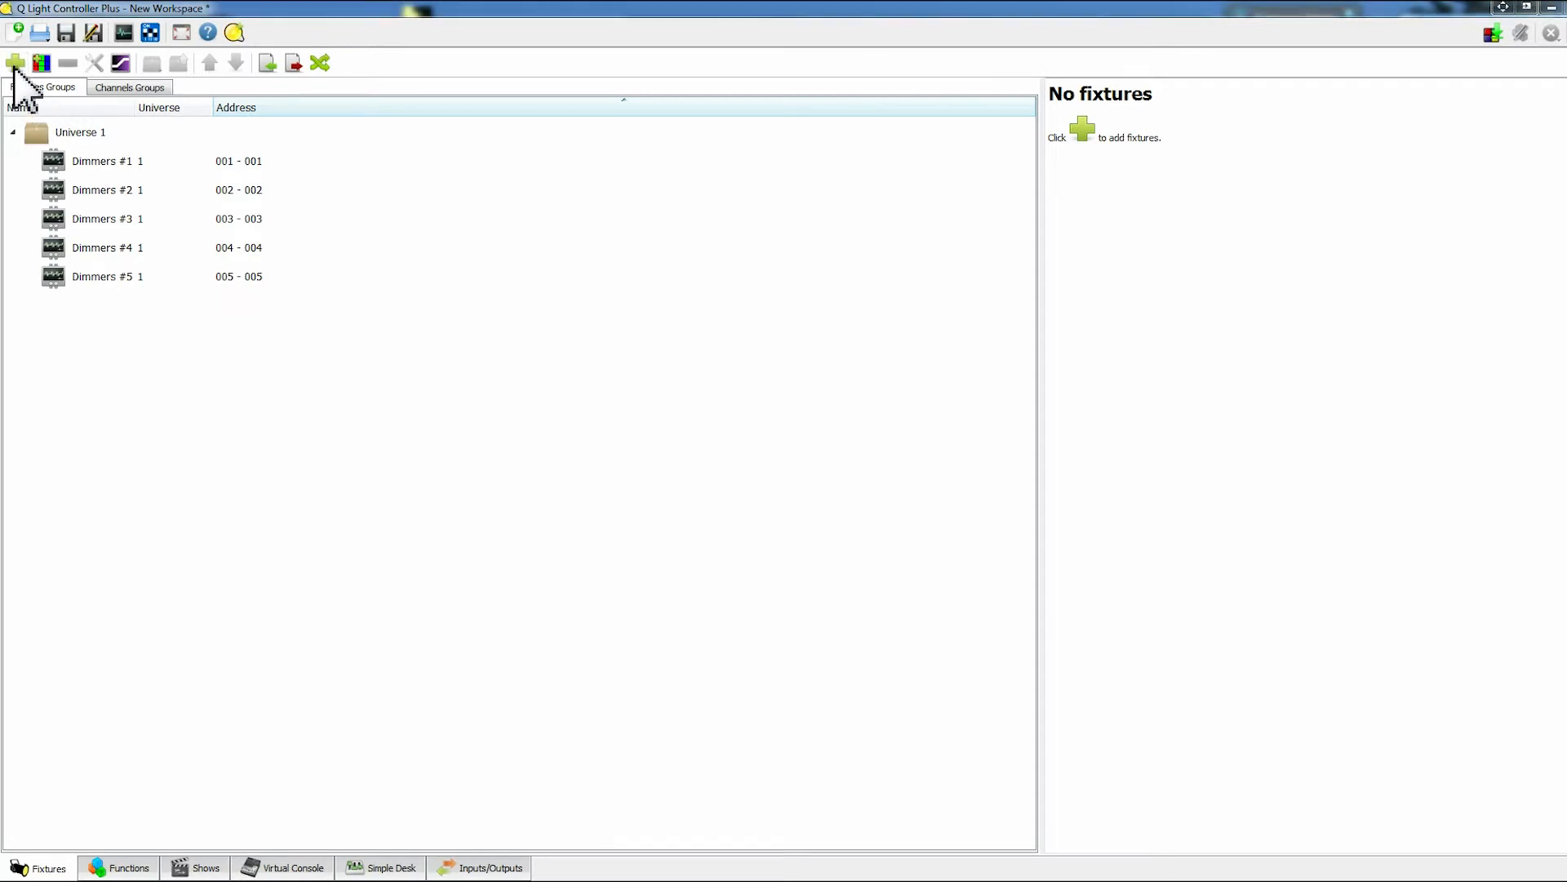
# Select the Eurolite LED PAR64 RGB model as a new fixture.
pyautogui.click(16, 62)
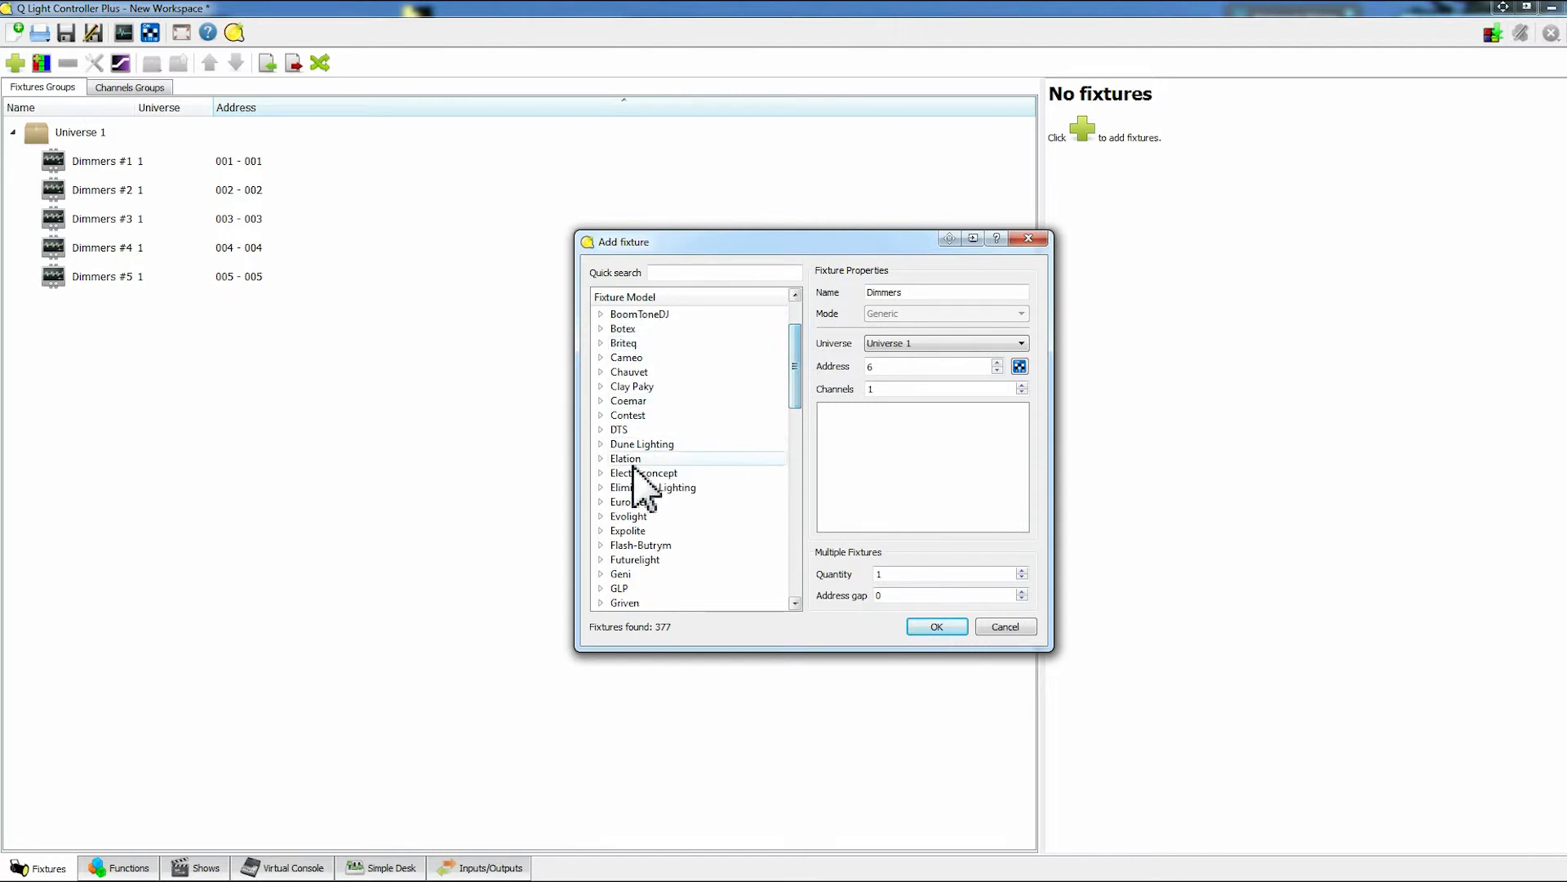
pyautogui.click(628, 373)
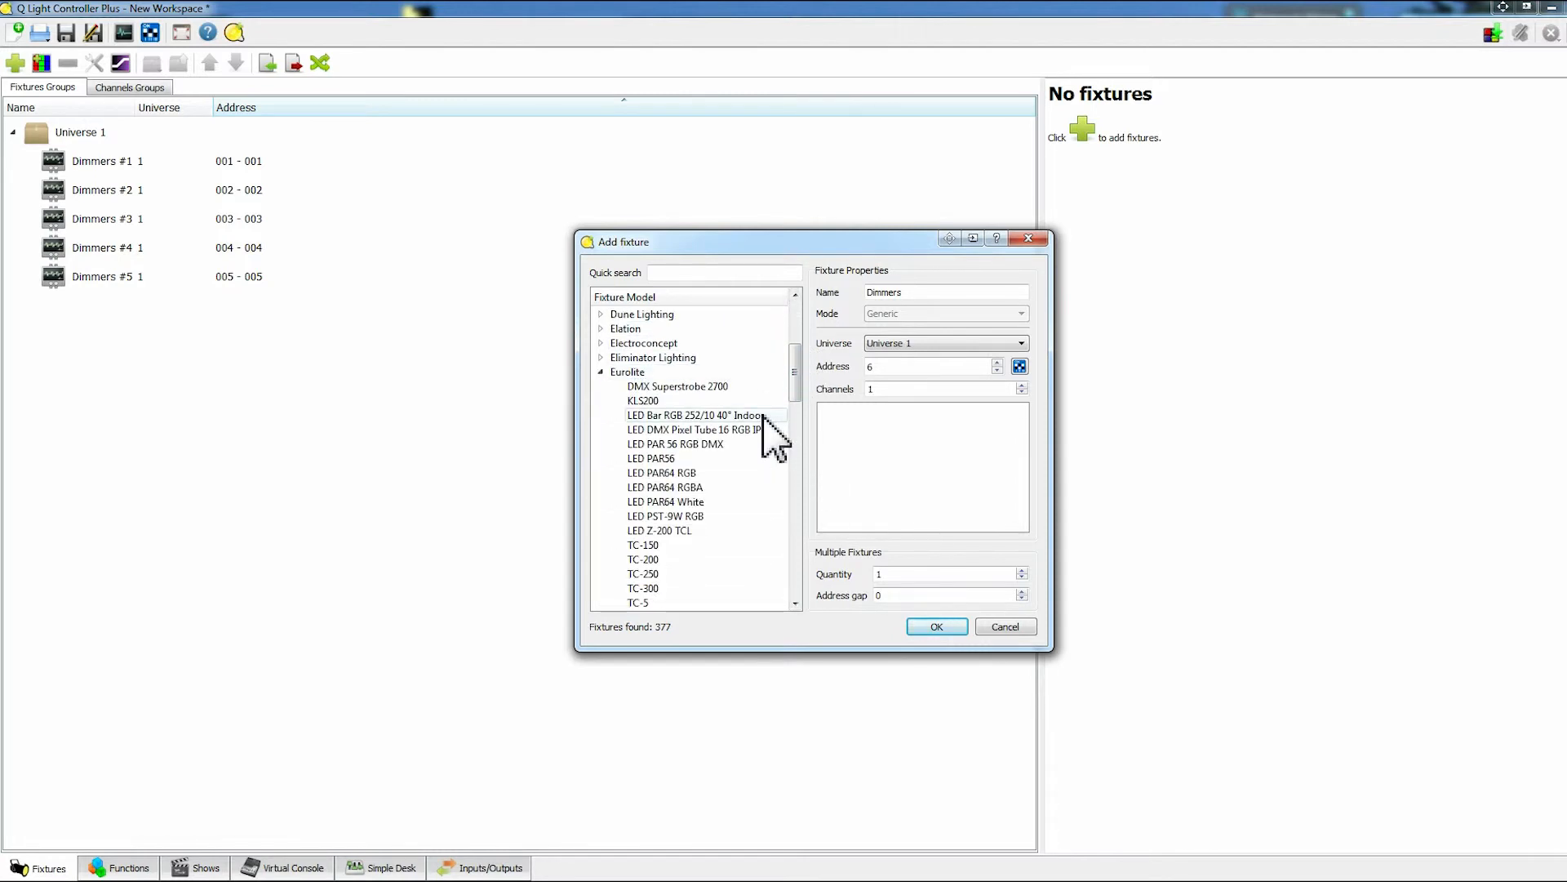
pyautogui.click(661, 472)
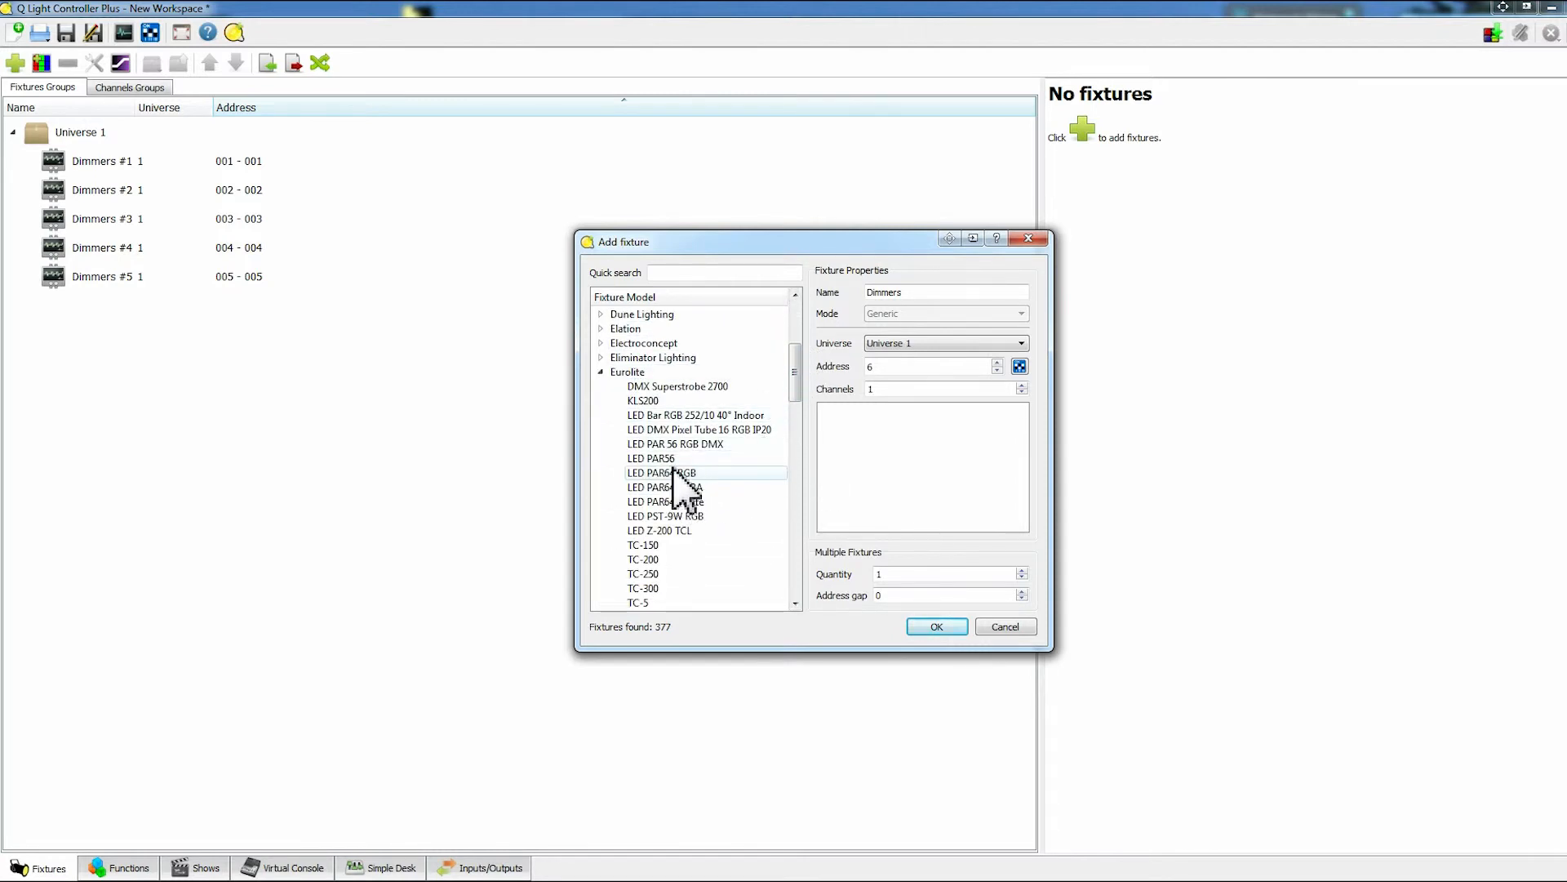
pyautogui.click(660, 472)
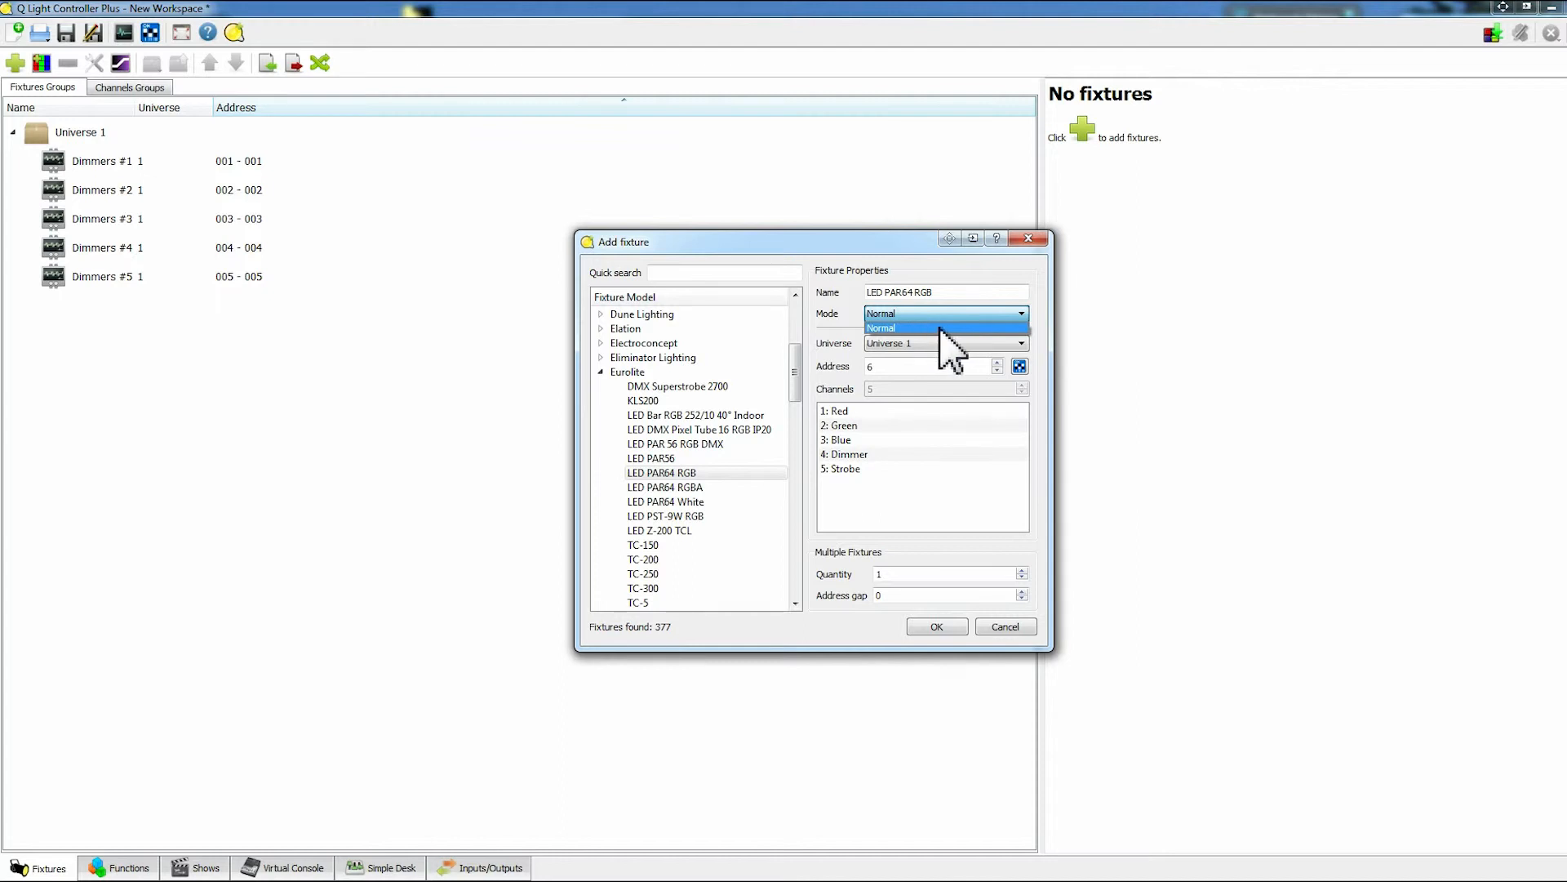
# Set the LED PAR64 RGB to Normal mode, quantity 1 at address 6.
pyautogui.click(881, 328)
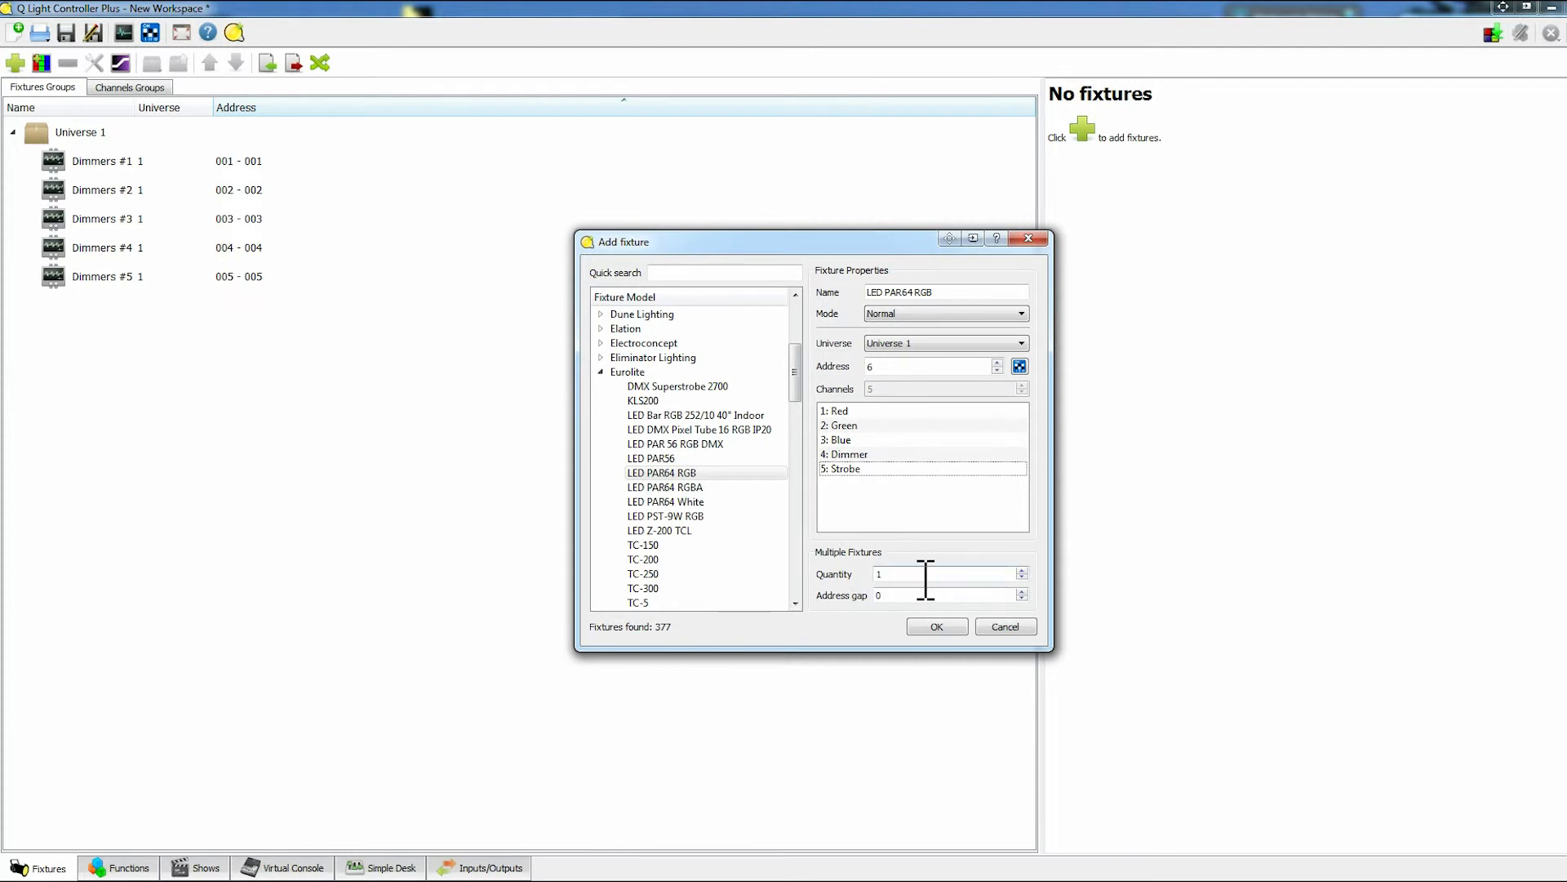
pyautogui.moveTo(912, 595)
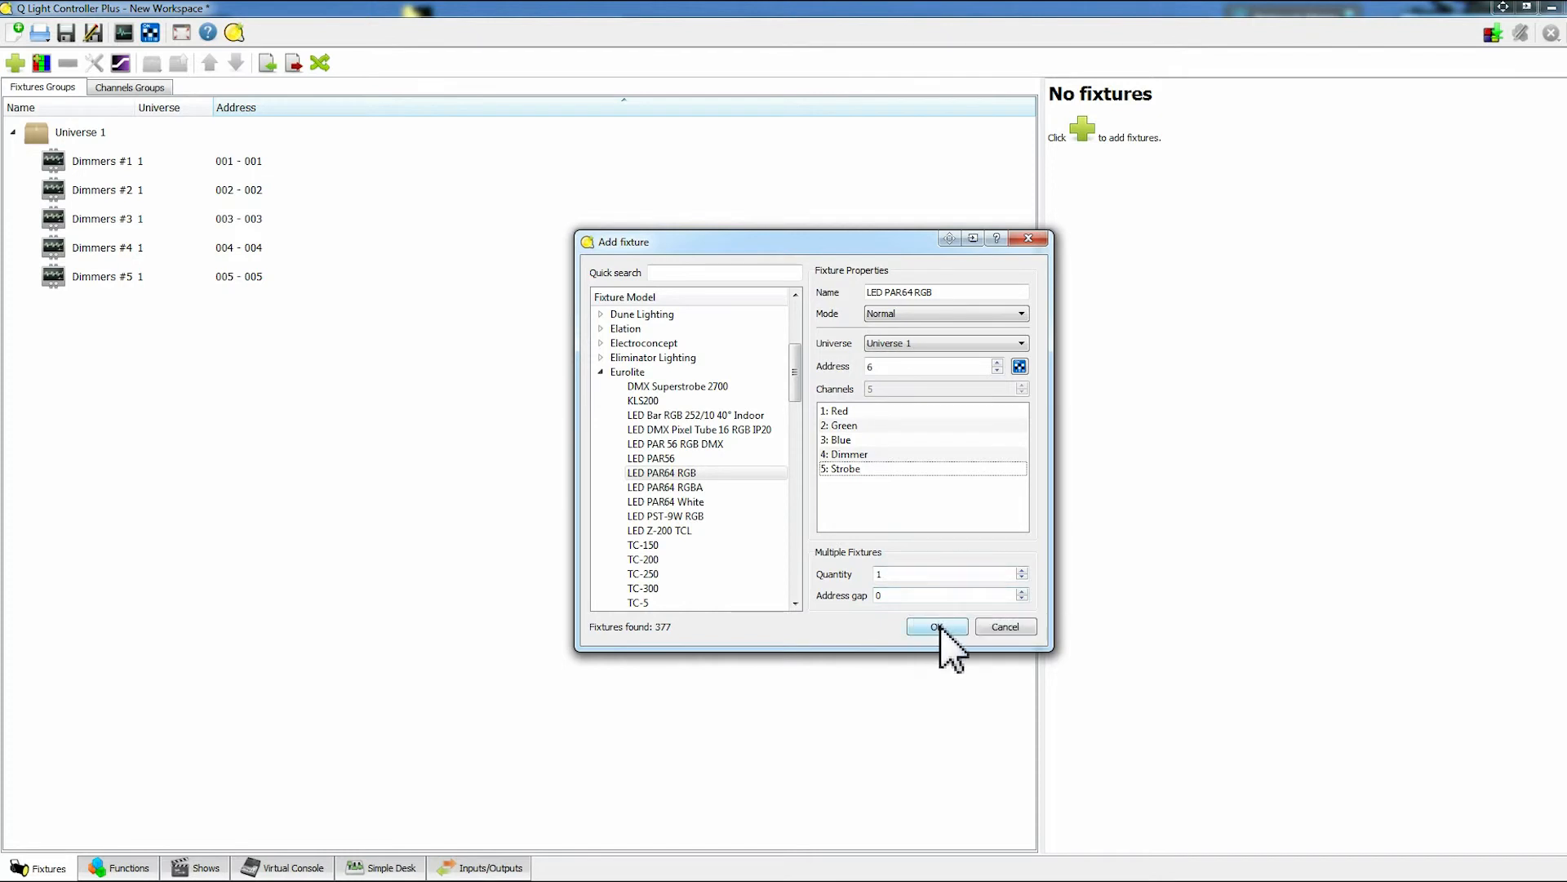
# Add the LED PAR64 RGB at addresses 006–010 and view channels 6–10 in Simple Desk.
pyautogui.click(935, 627)
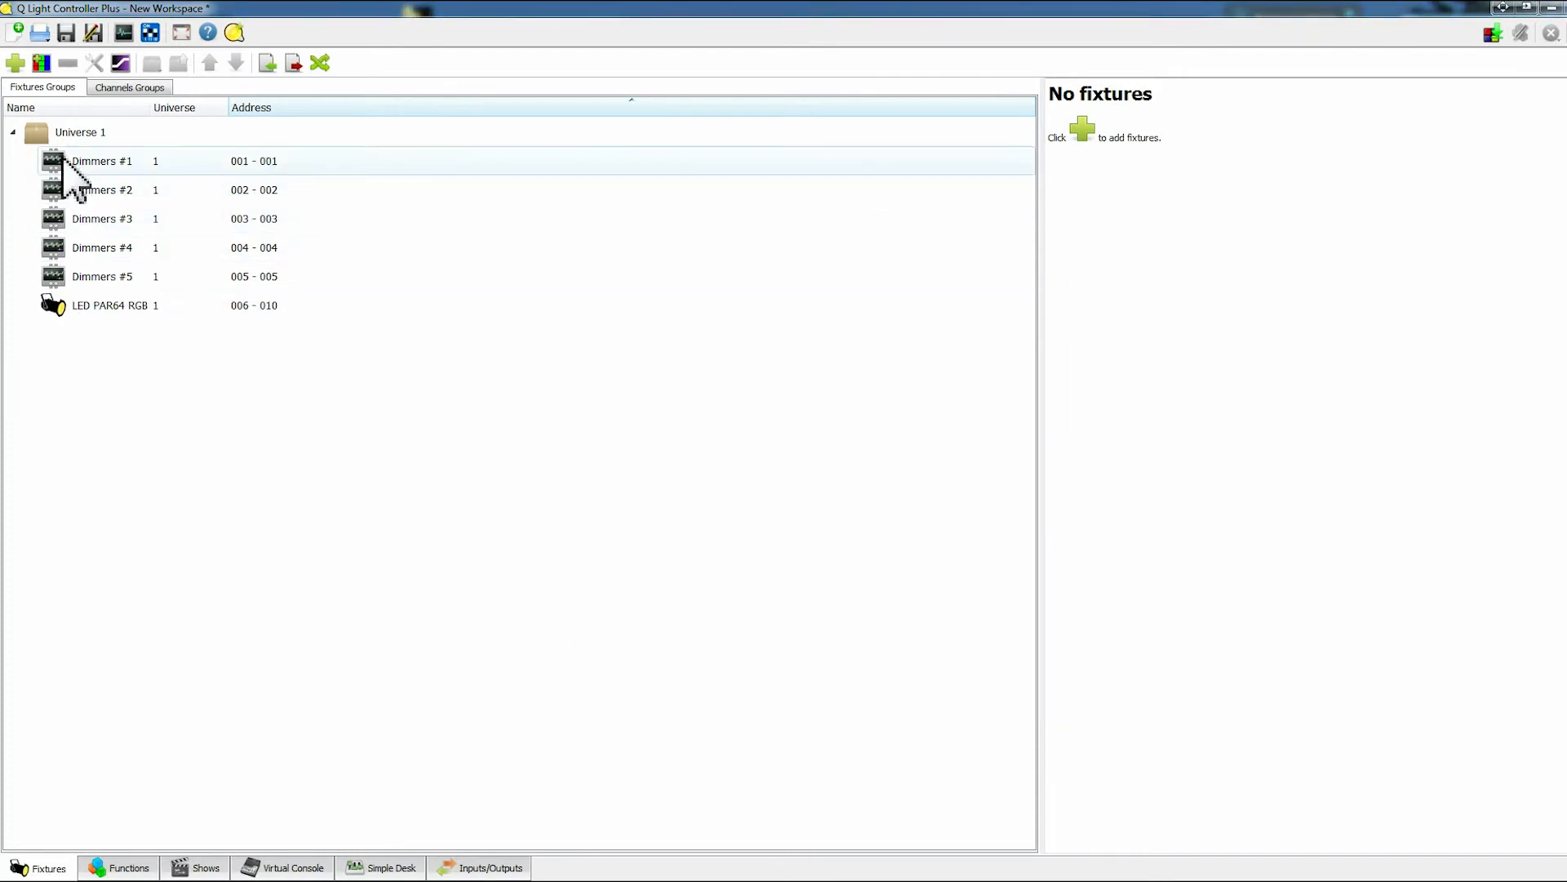
pyautogui.click(115, 305)
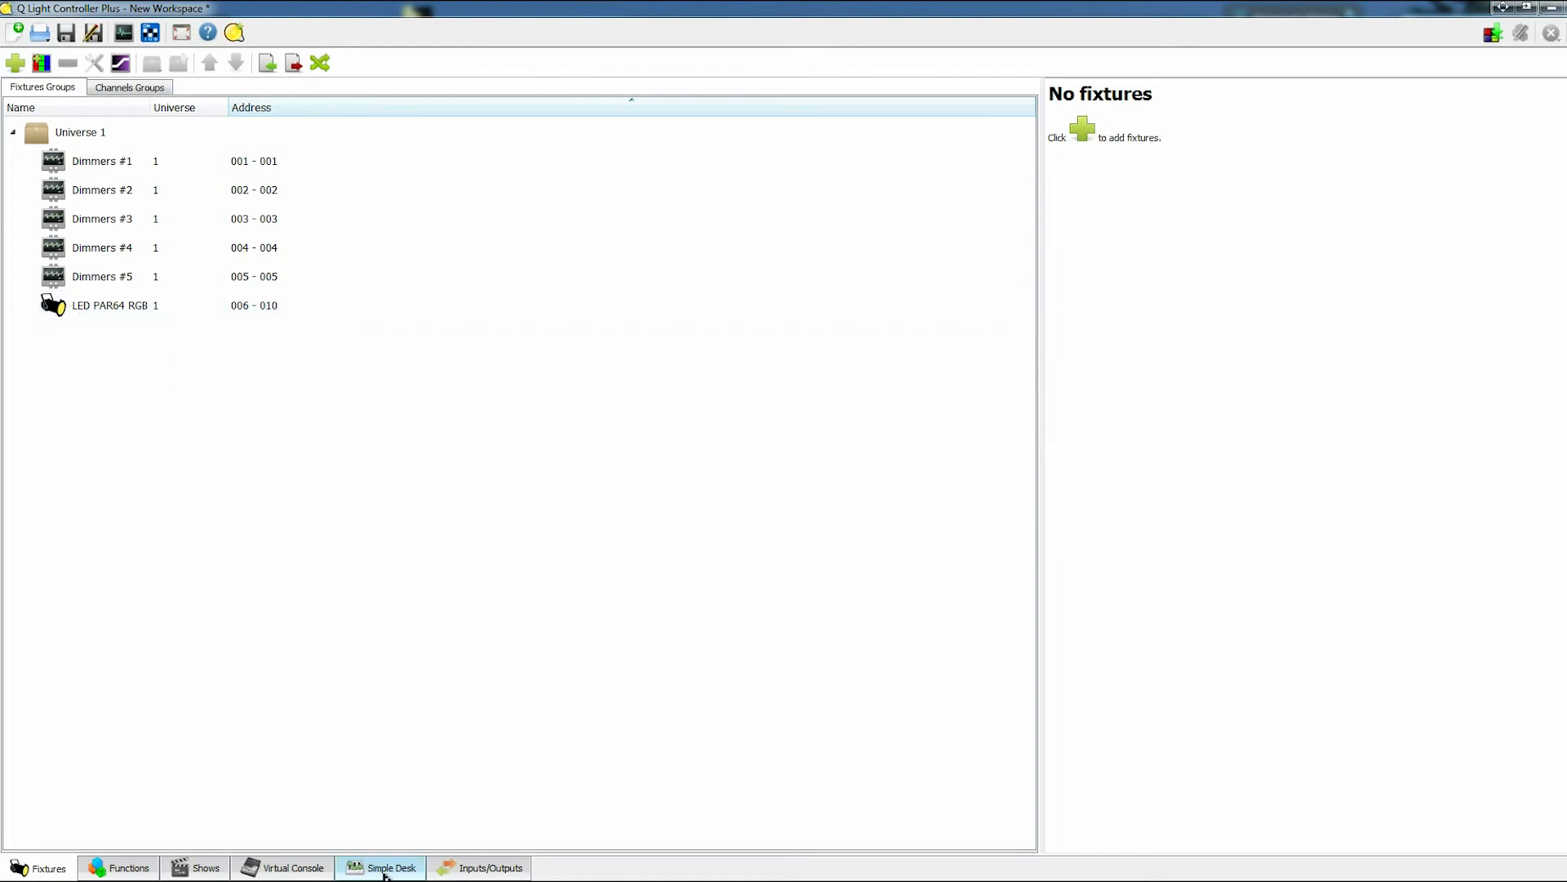
pyautogui.click(391, 867)
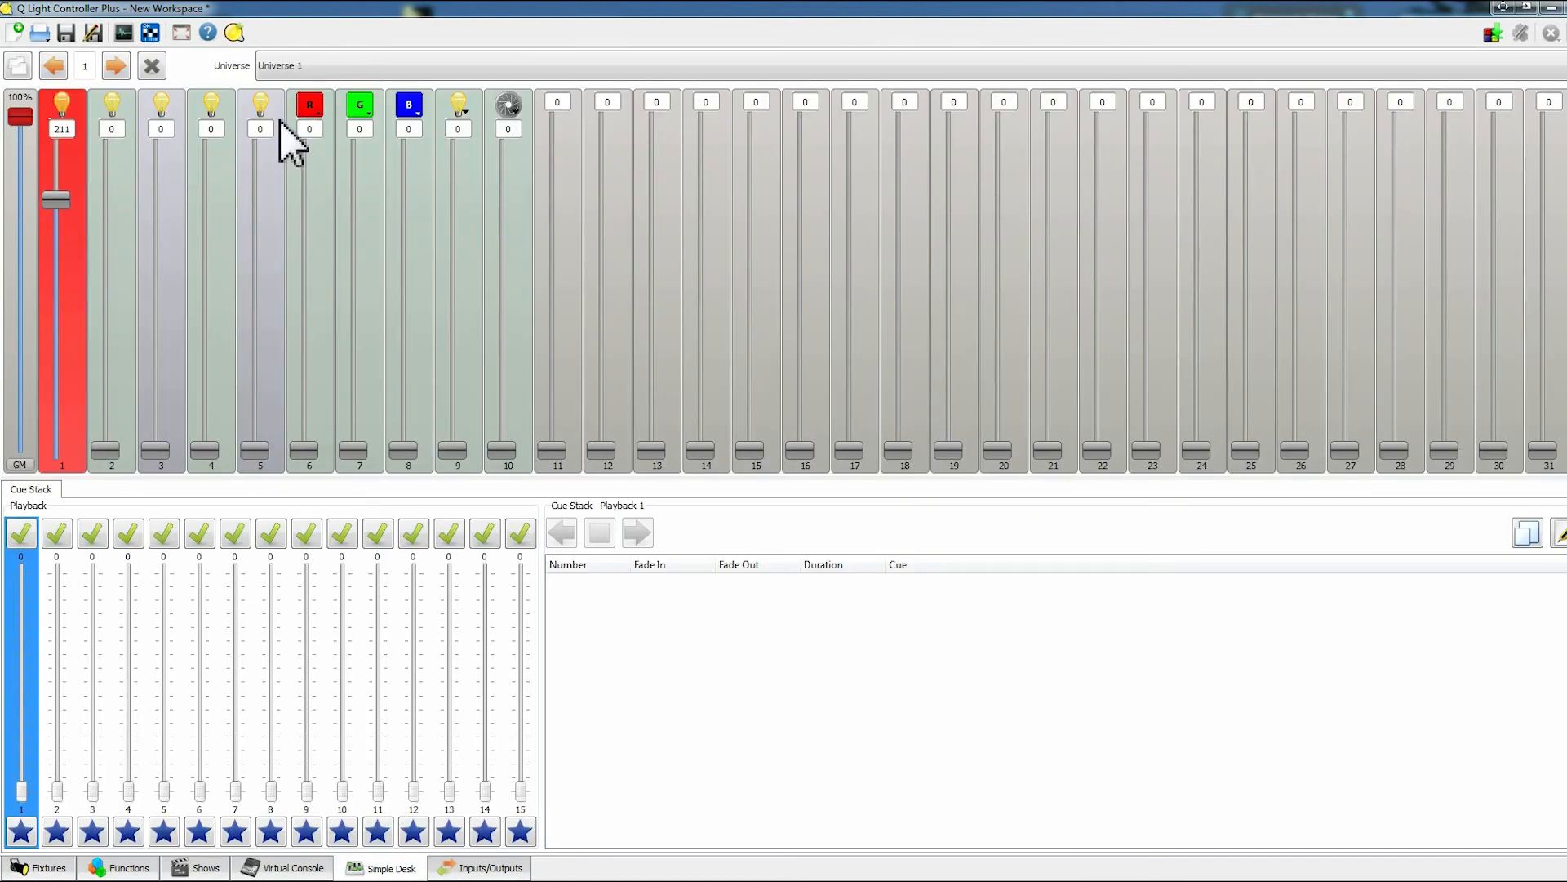
pyautogui.moveTo(495, 175)
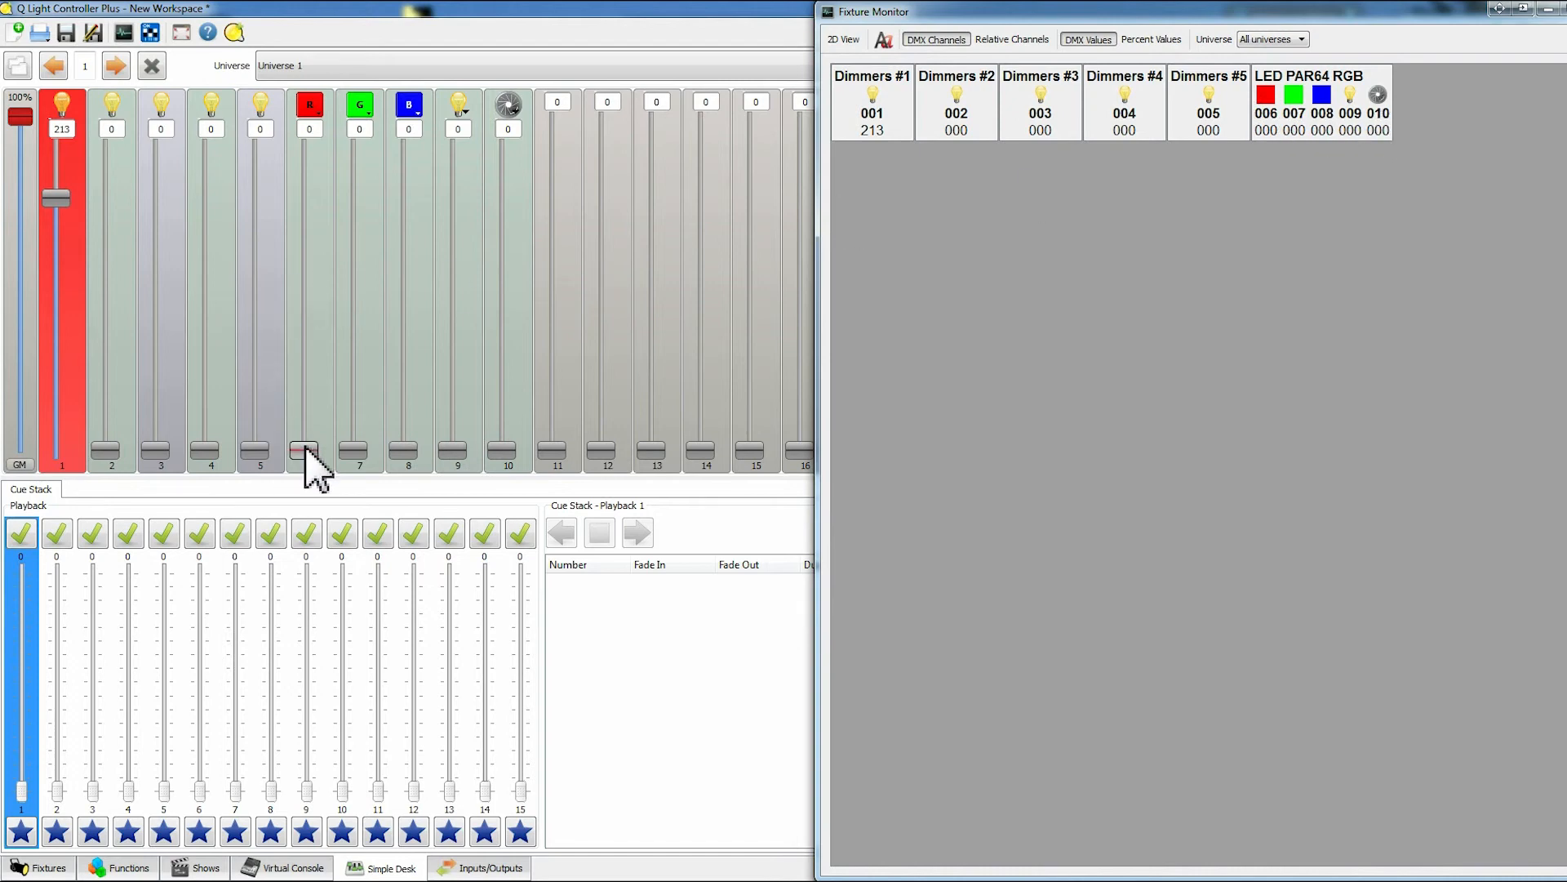
# Test the LED PAR's red fader, then raise its dimmer to 255 and strobe to 237.
pyautogui.moveTo(304, 450); pyautogui.dragTo(304, 232)
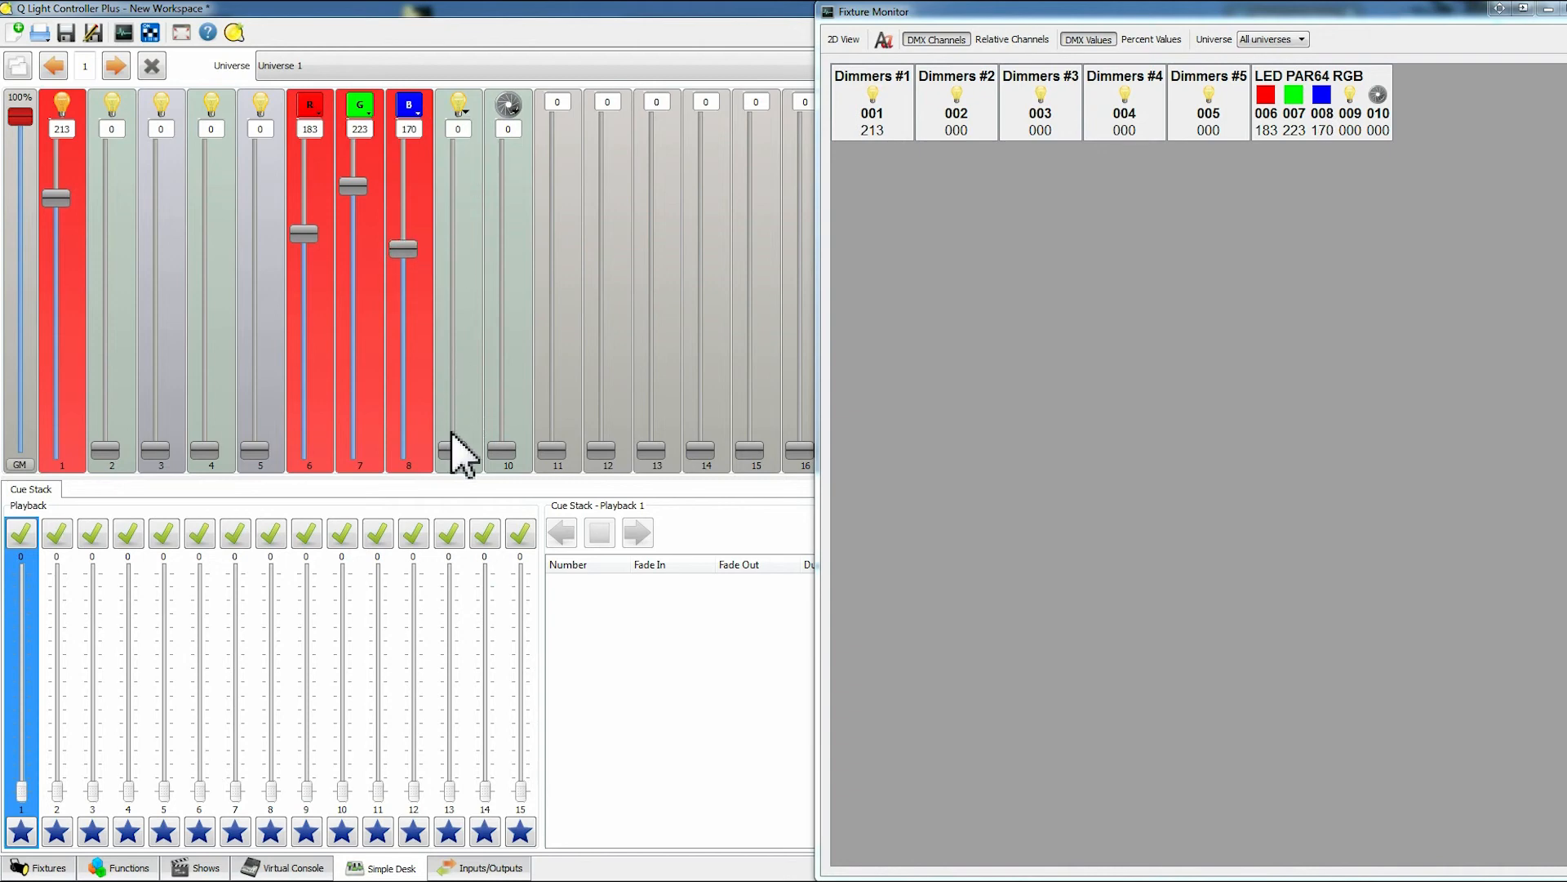
pyautogui.moveTo(457, 450); pyautogui.dragTo(451, 186)
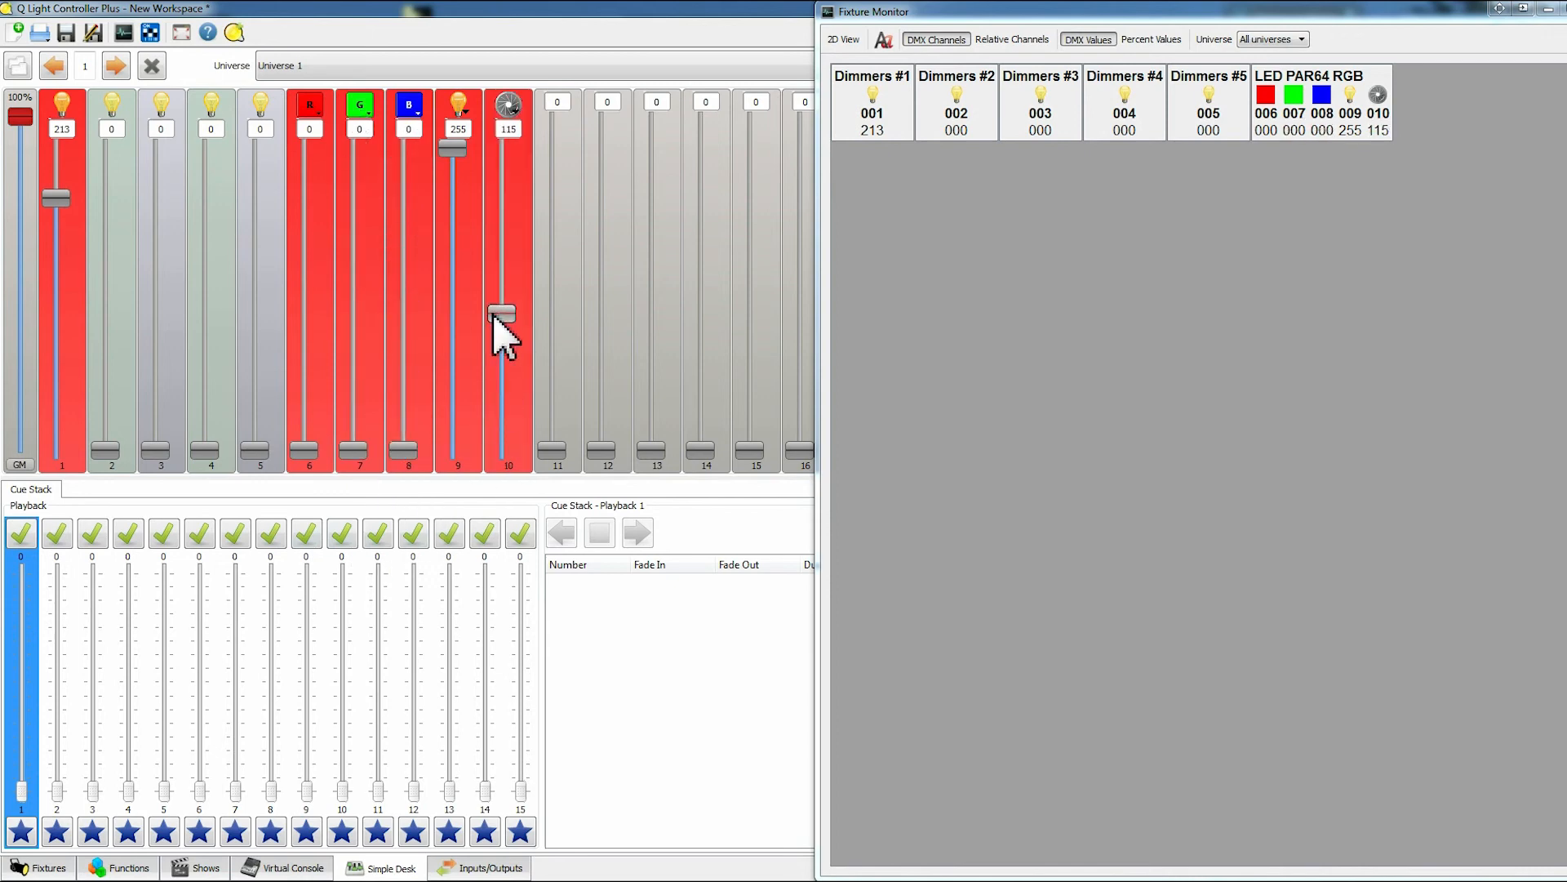
pyautogui.moveTo(503, 320); pyautogui.dragTo(496, 170)
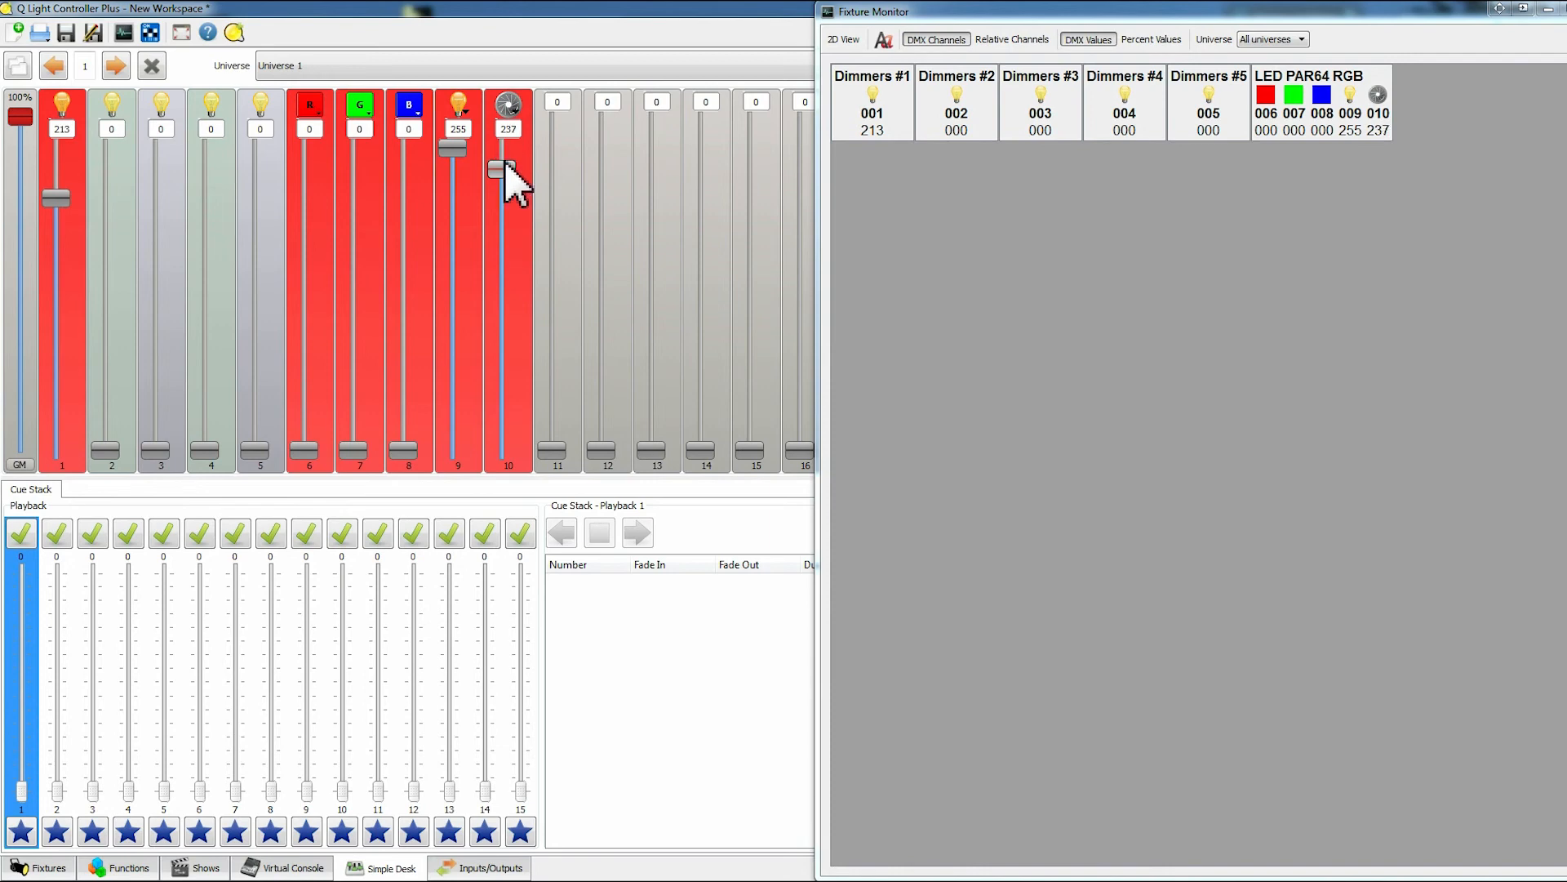